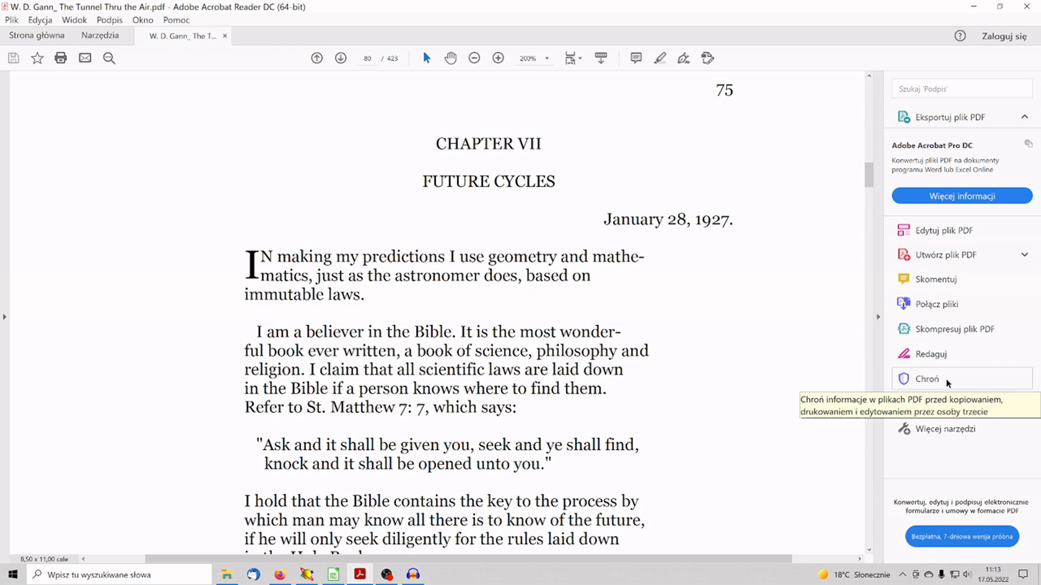
# Step: Leave Gann's 'Future Cycles' chapter and bring the square-and-degrees spreadsheet forward in Calc
pyautogui.click(331, 574)
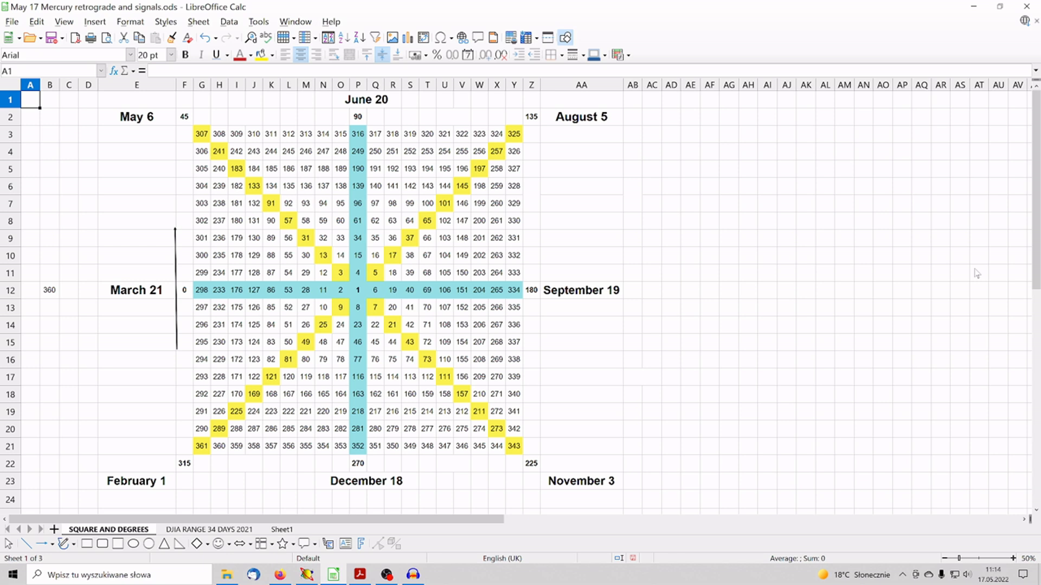
# Step: Show the 'DJIA RANGE 34 DAYS 2021' sheet listing dates from April 2021 to June 2022
pyautogui.click(208, 529)
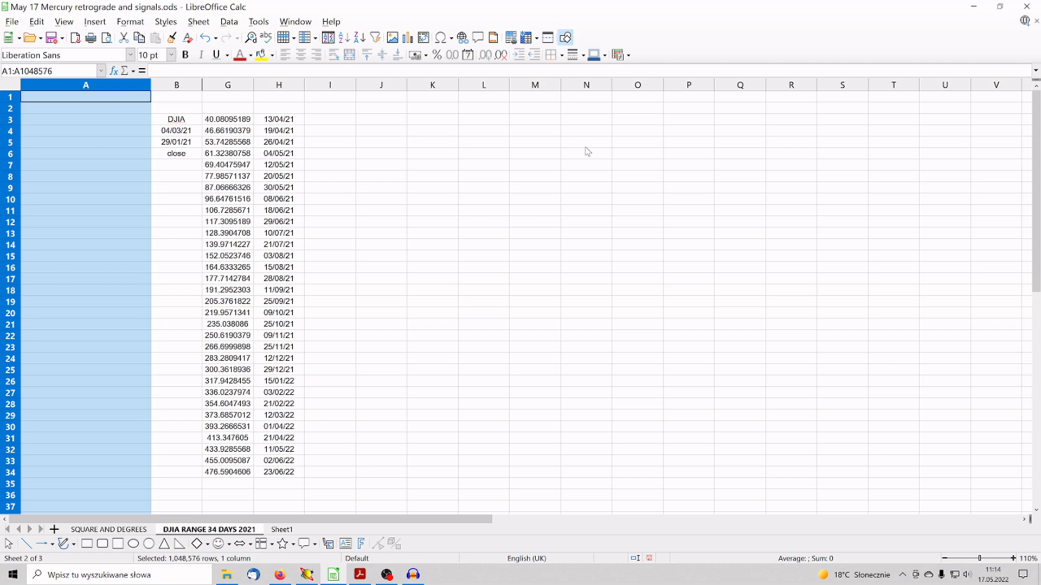
pyautogui.moveTo(594, 121)
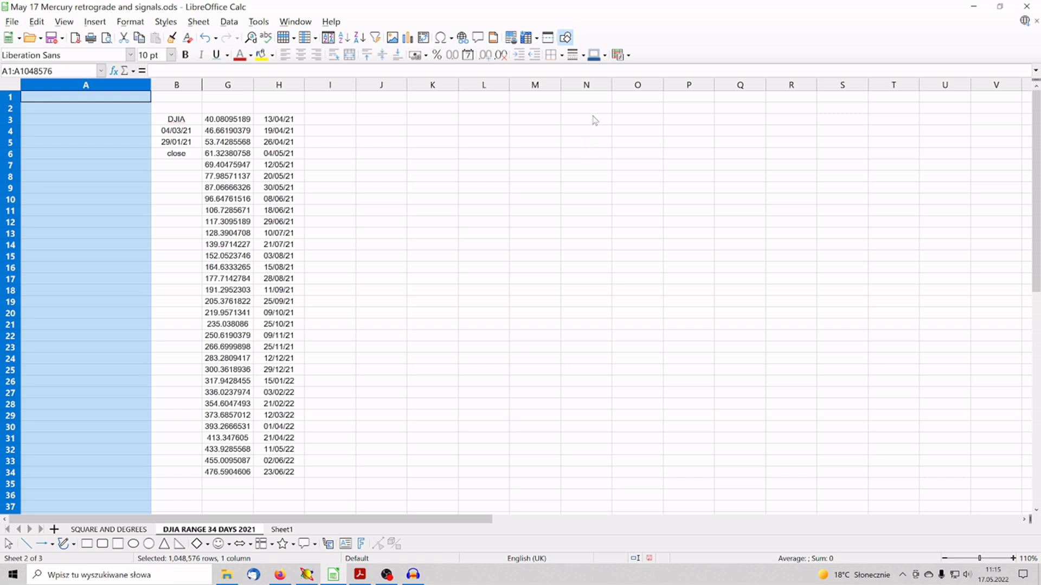
pyautogui.moveTo(277, 125)
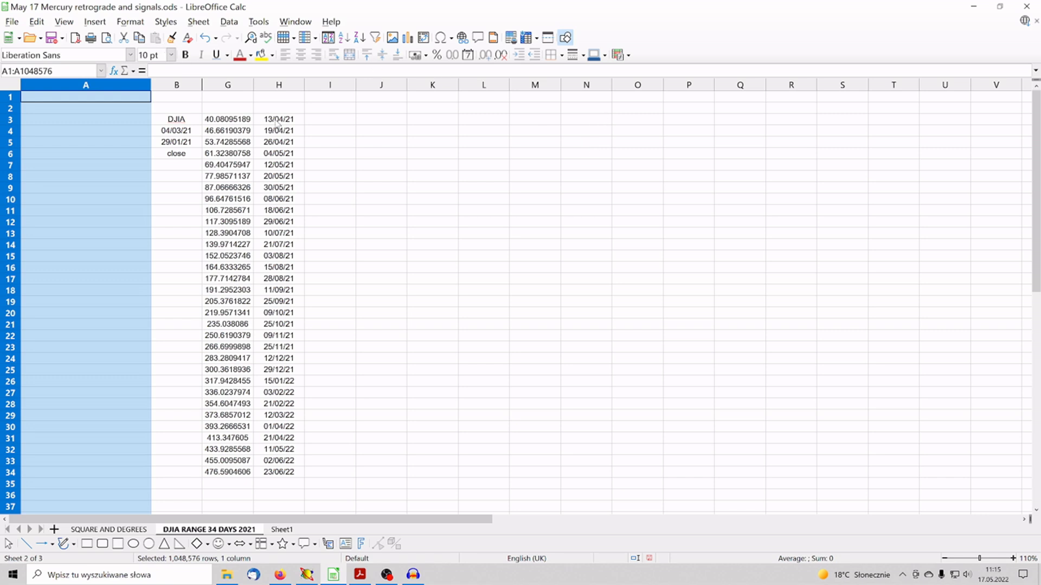
pyautogui.moveTo(283, 150)
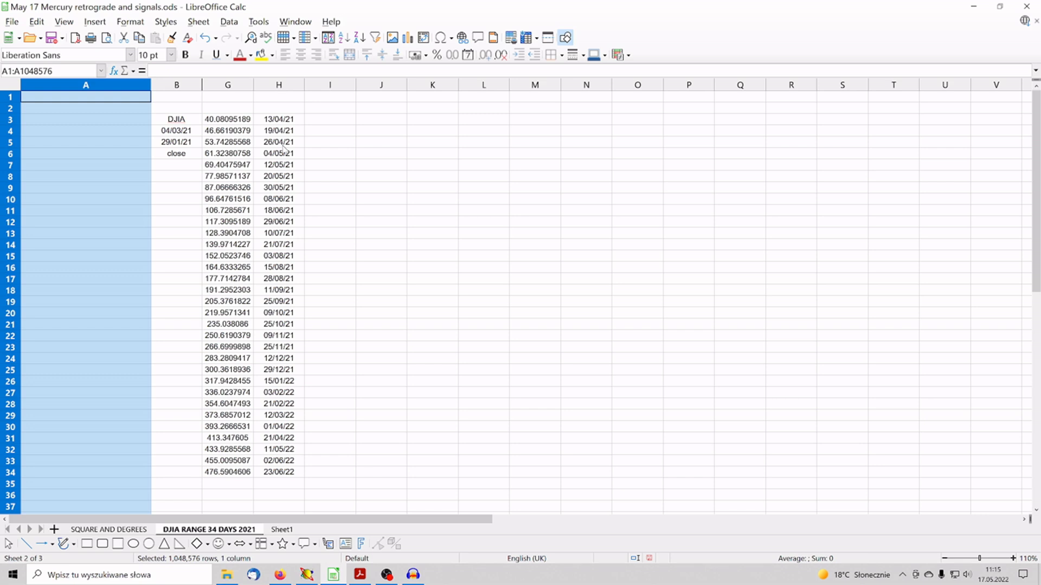
pyautogui.moveTo(285, 148)
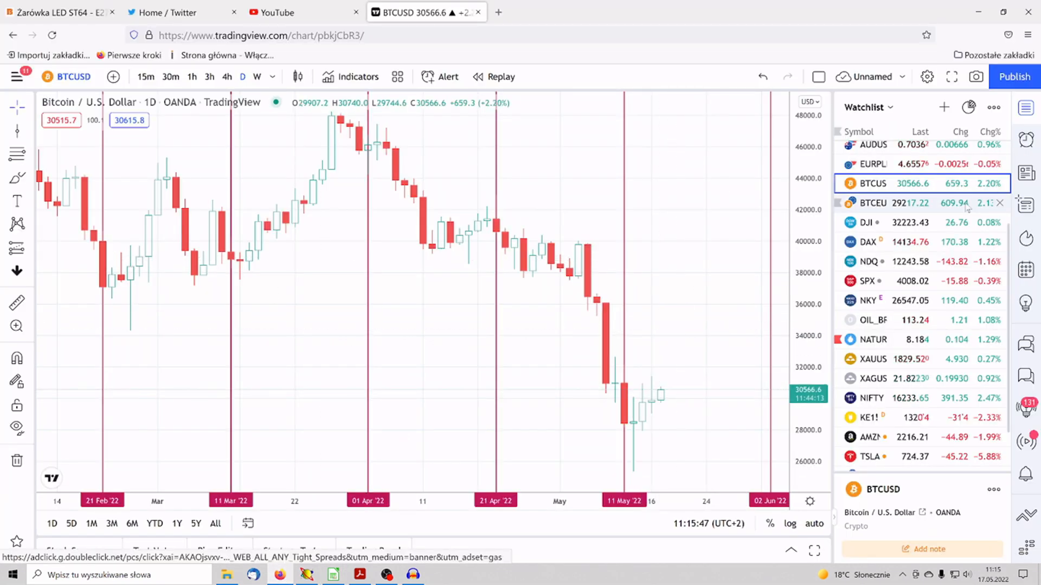
pyautogui.moveTo(872, 202)
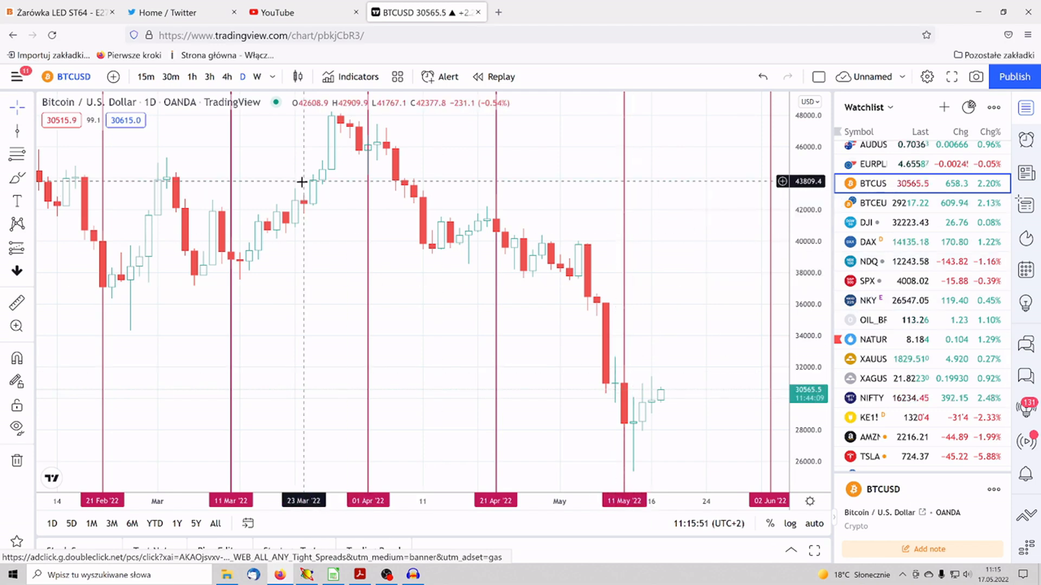
pyautogui.moveTo(259, 418)
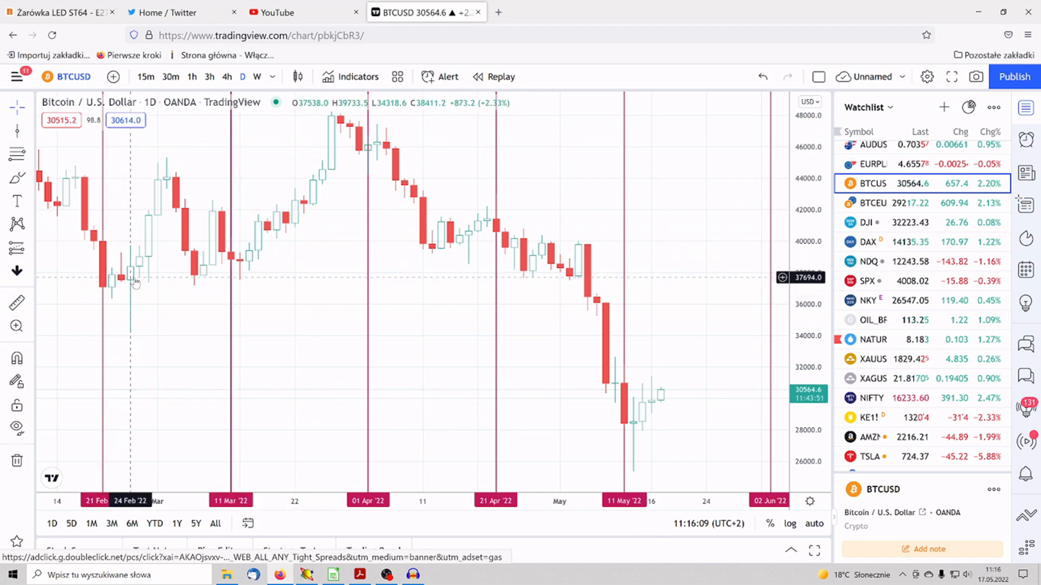
pyautogui.moveTo(302, 243)
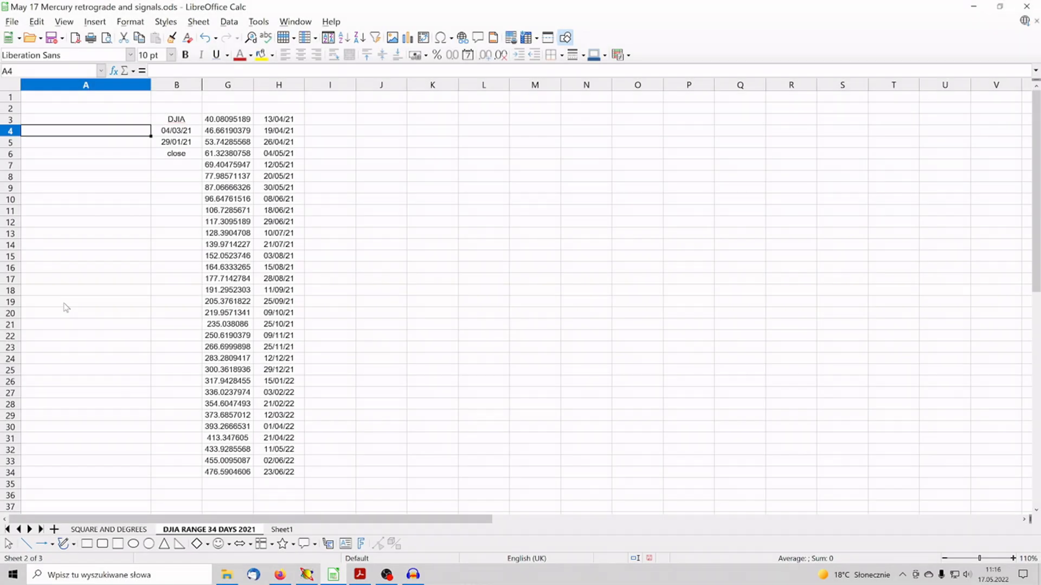
pyautogui.moveTo(295, 127)
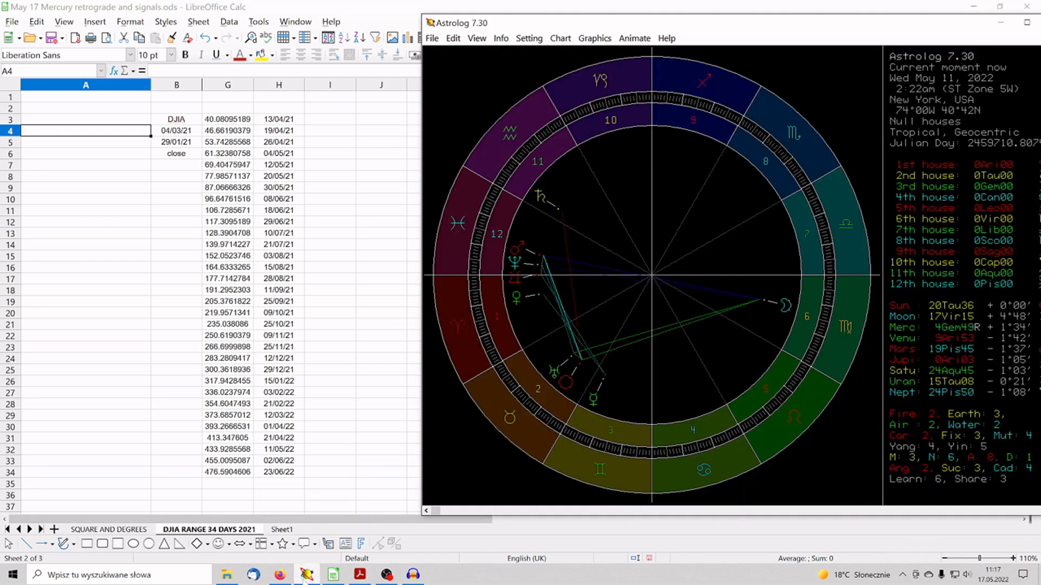
# Step: Move the Astrolog 11 May 2022 chart window out of the way of the Calc sheet
pyautogui.moveTo(471, 23); pyautogui.dragTo(465, 20)
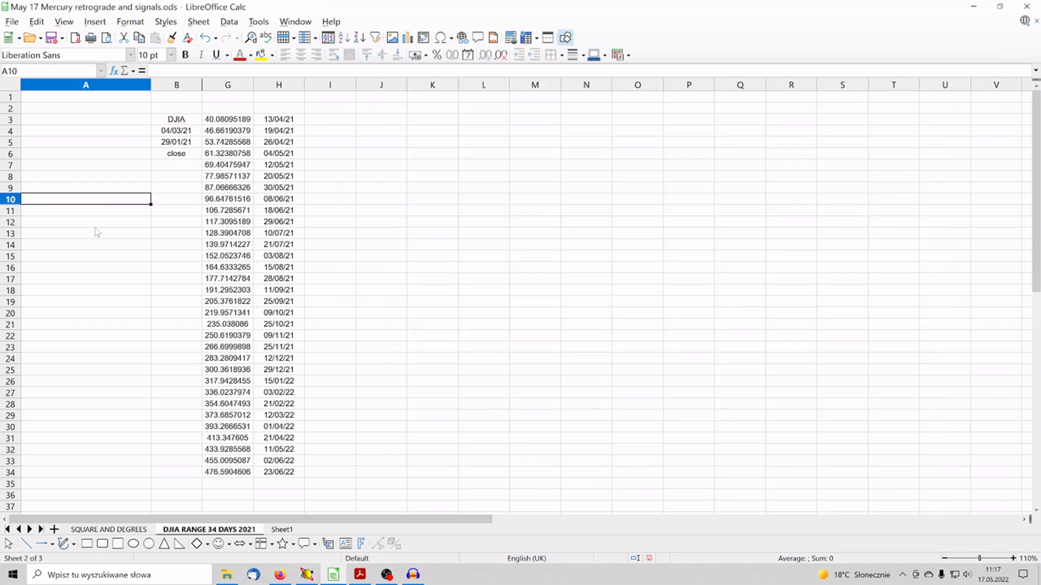
pyautogui.moveTo(174, 204)
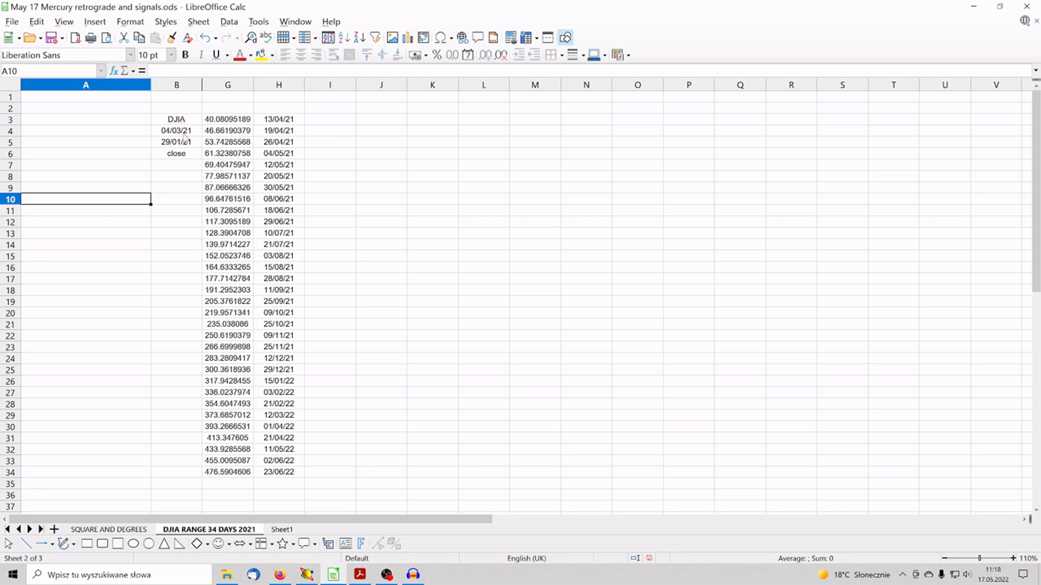
pyautogui.click(175, 130)
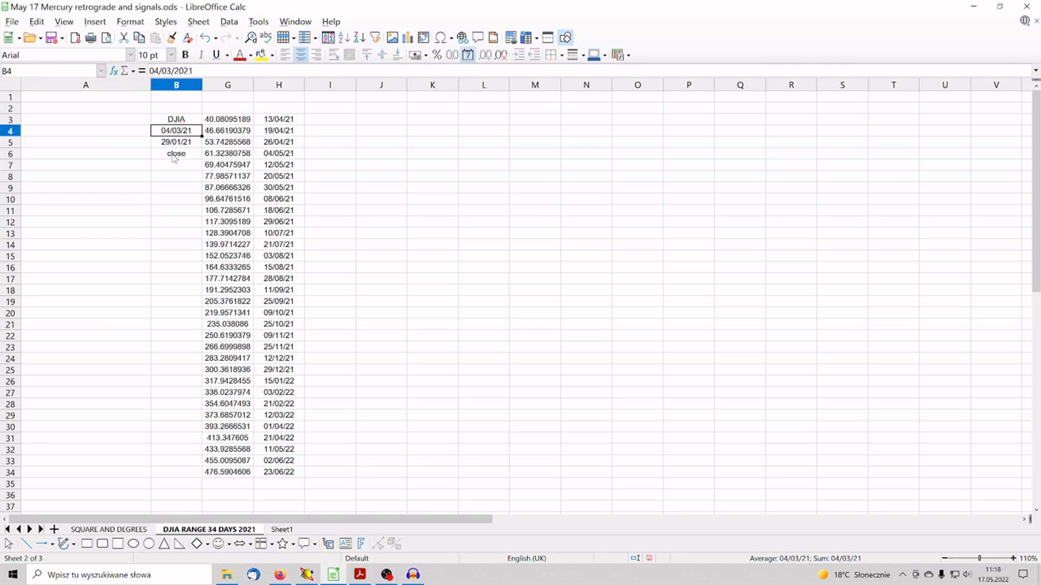
pyautogui.click(175, 142)
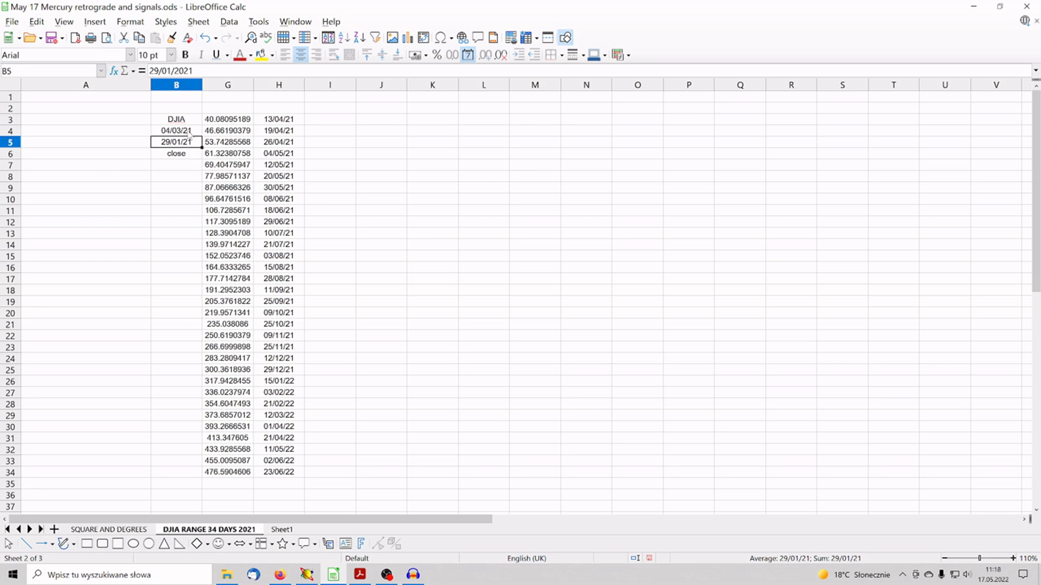
pyautogui.moveTo(164, 283)
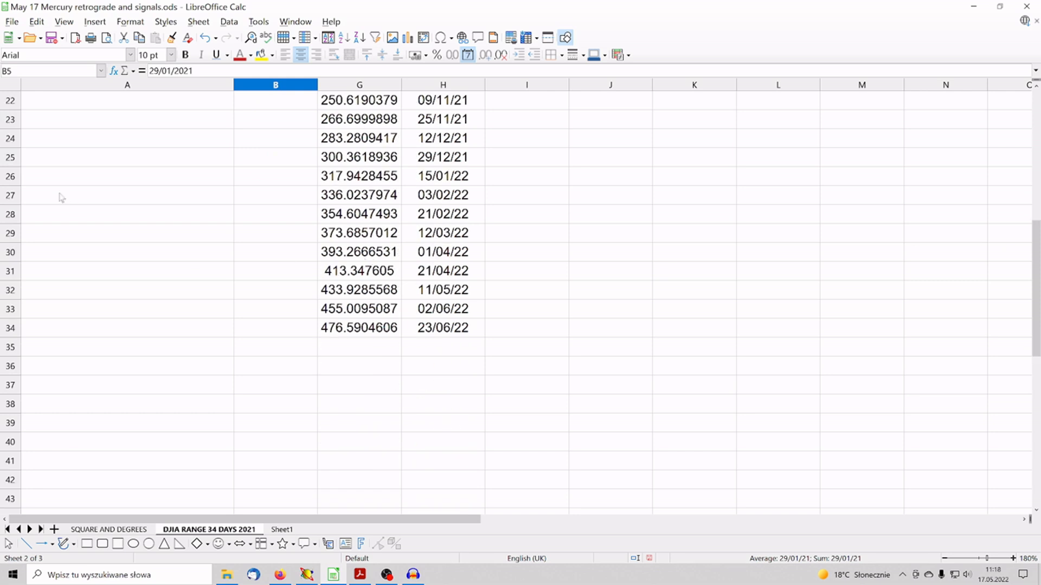
pyautogui.moveTo(400, 201)
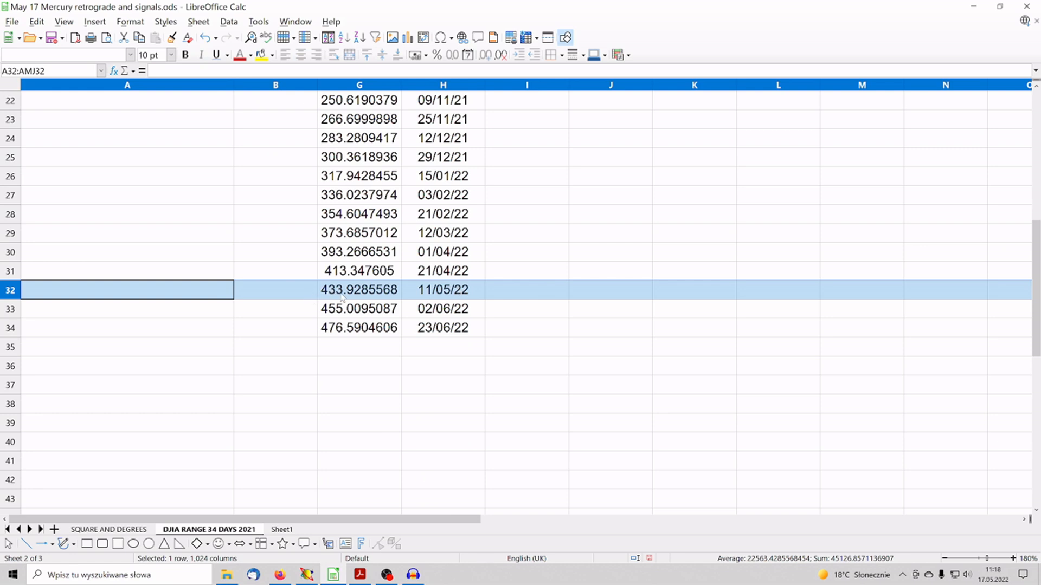
pyautogui.click(359, 290)
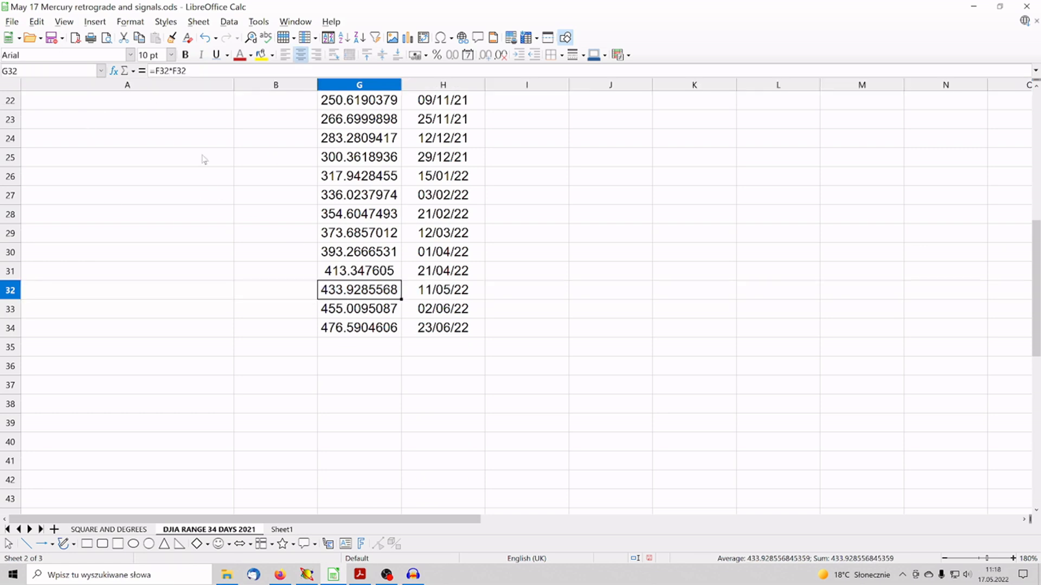
pyautogui.moveTo(486, 329)
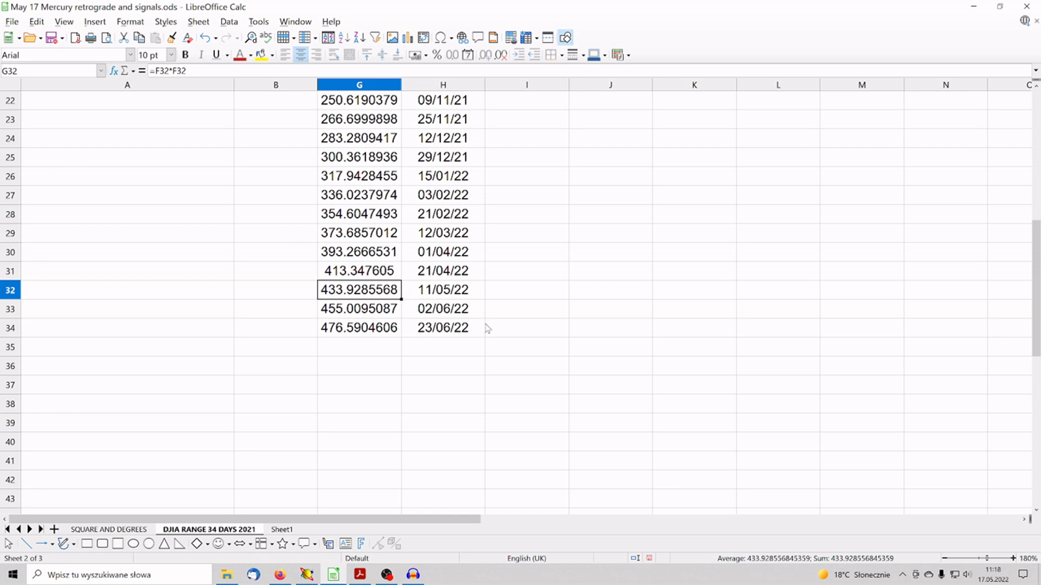
pyautogui.click(443, 290)
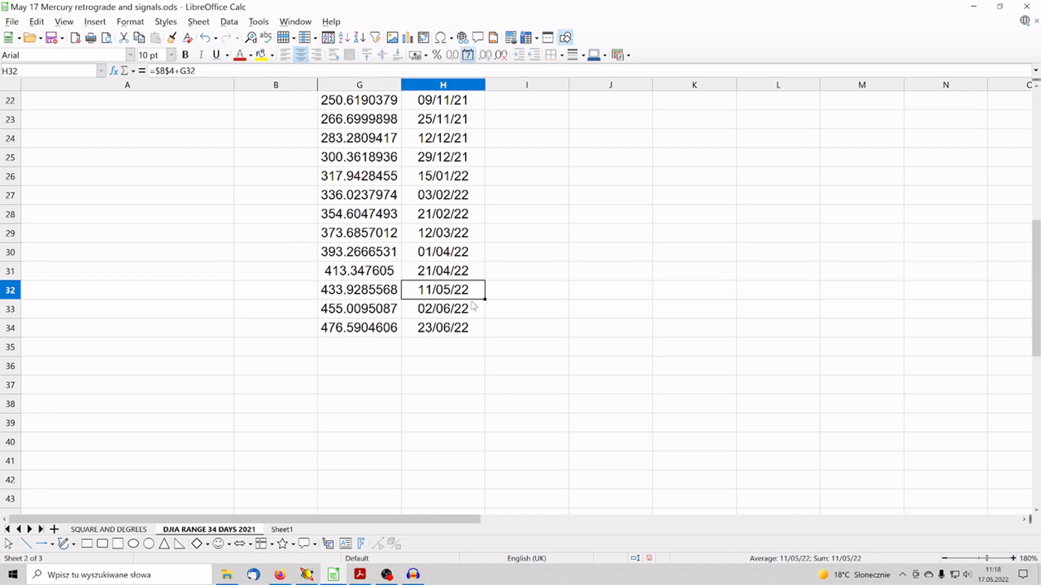
pyautogui.moveTo(278, 574)
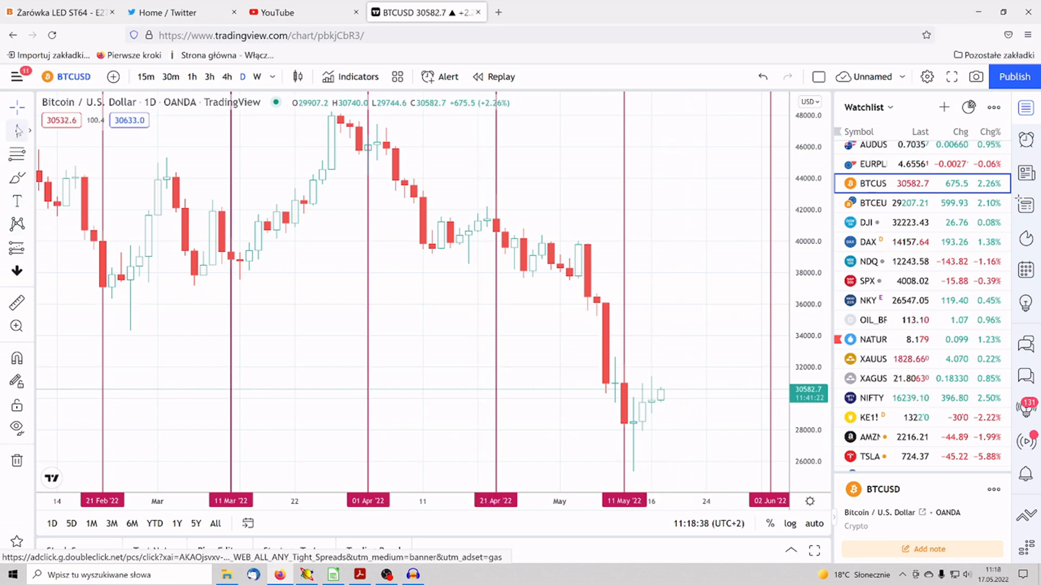
# Step: Draw a downtrend line from the early-April high on the BTCUSD daily chart, then switch to Astrolog
pyautogui.click(17, 130)
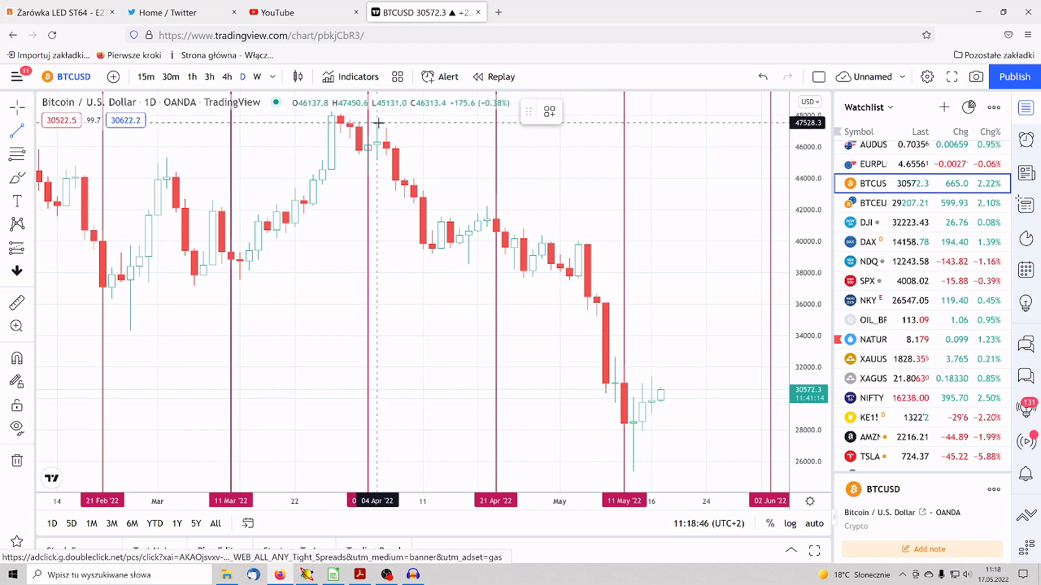
pyautogui.moveTo(376, 124); pyautogui.dragTo(731, 332)
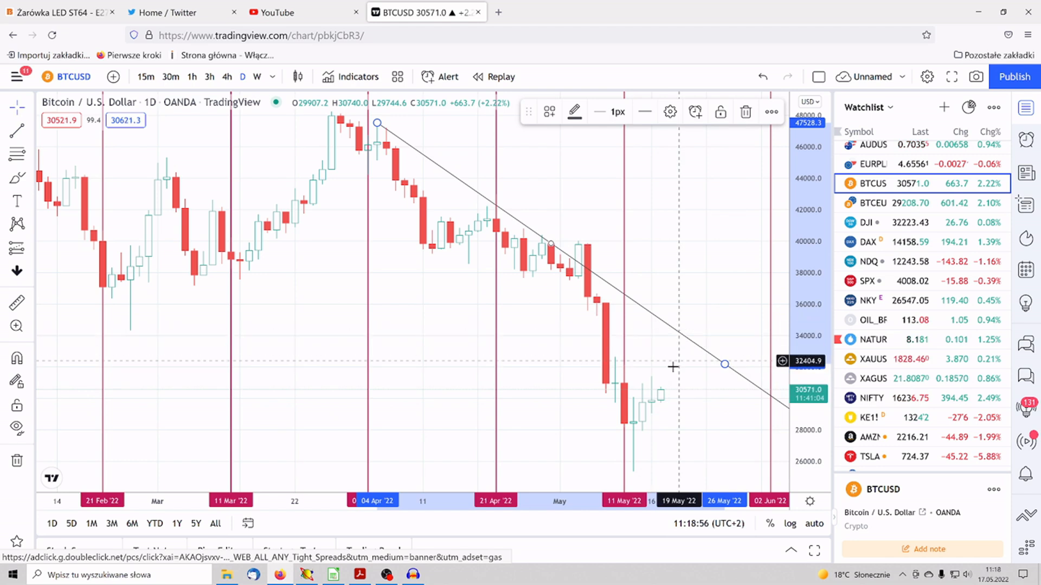
pyautogui.moveTo(686, 343)
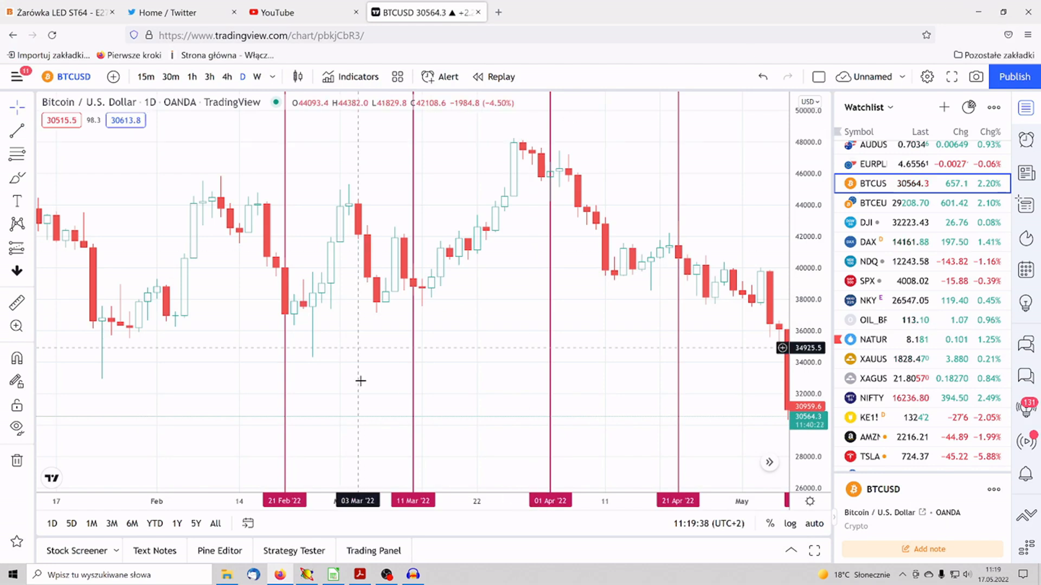
pyautogui.click(305, 575)
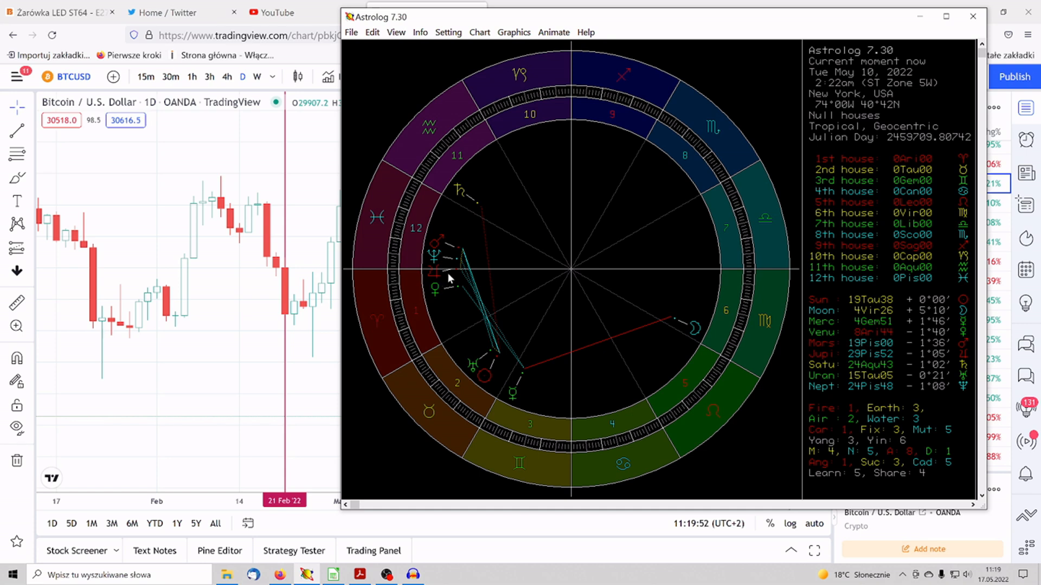
pyautogui.moveTo(453, 269)
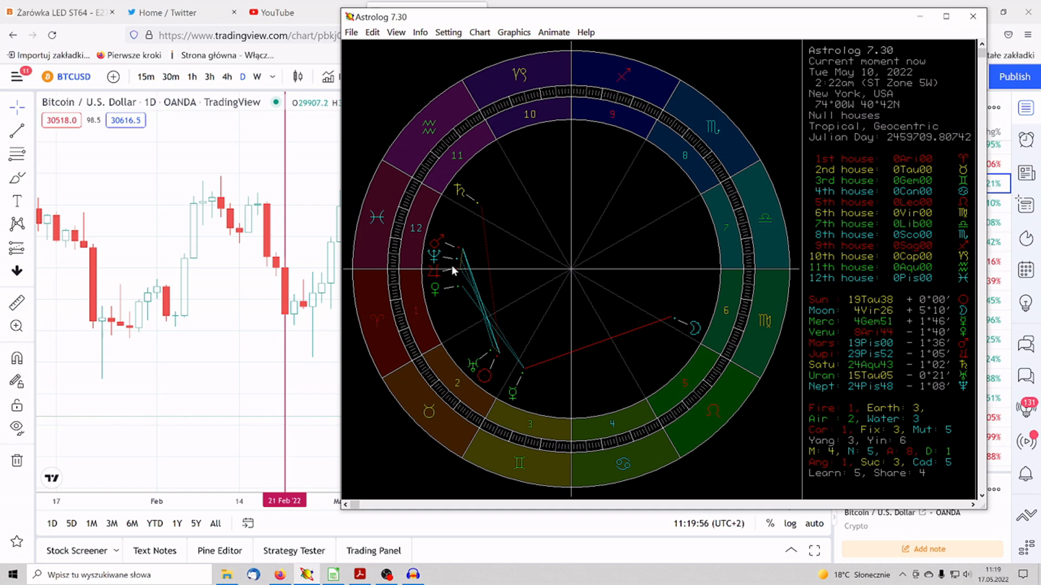
pyautogui.moveTo(456, 327)
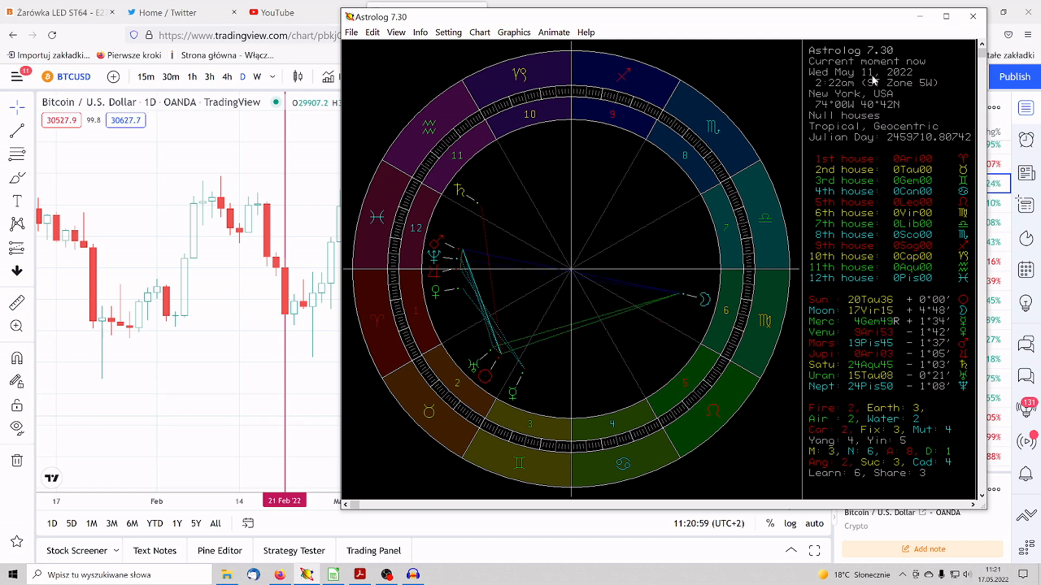
pyautogui.moveTo(896, 318)
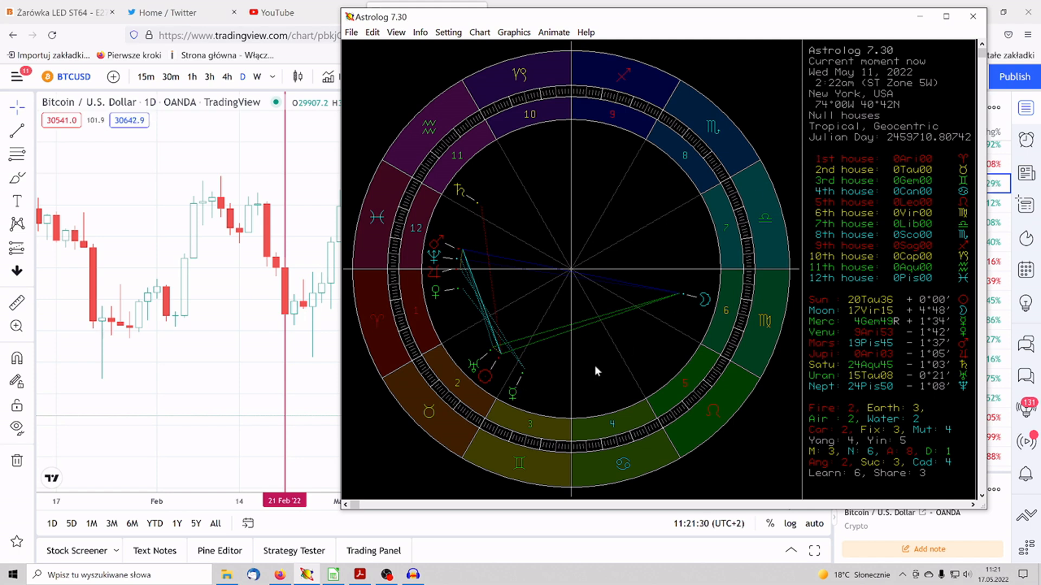
pyautogui.moveTo(635, 201)
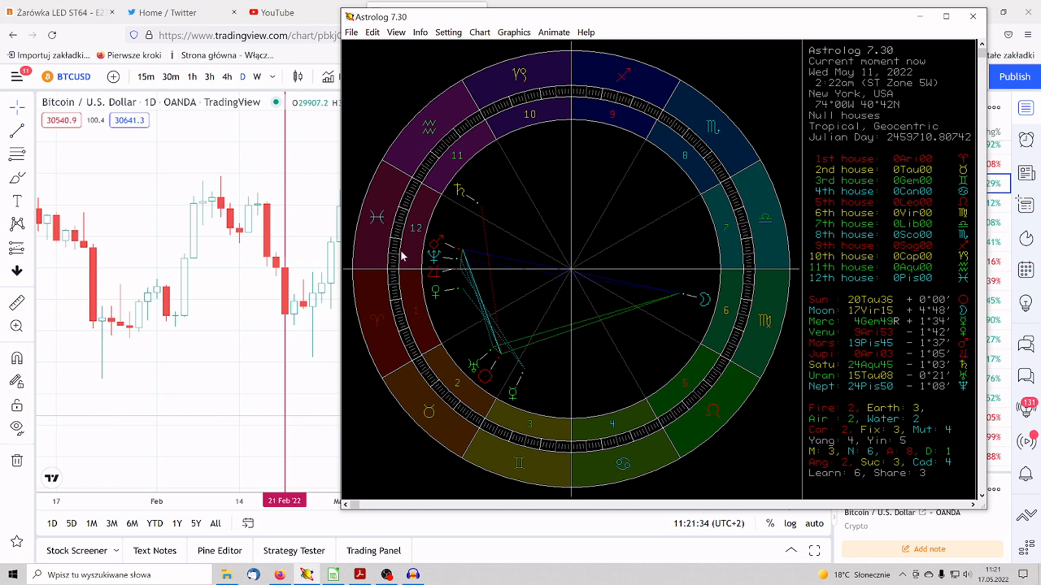
pyautogui.moveTo(567, 126)
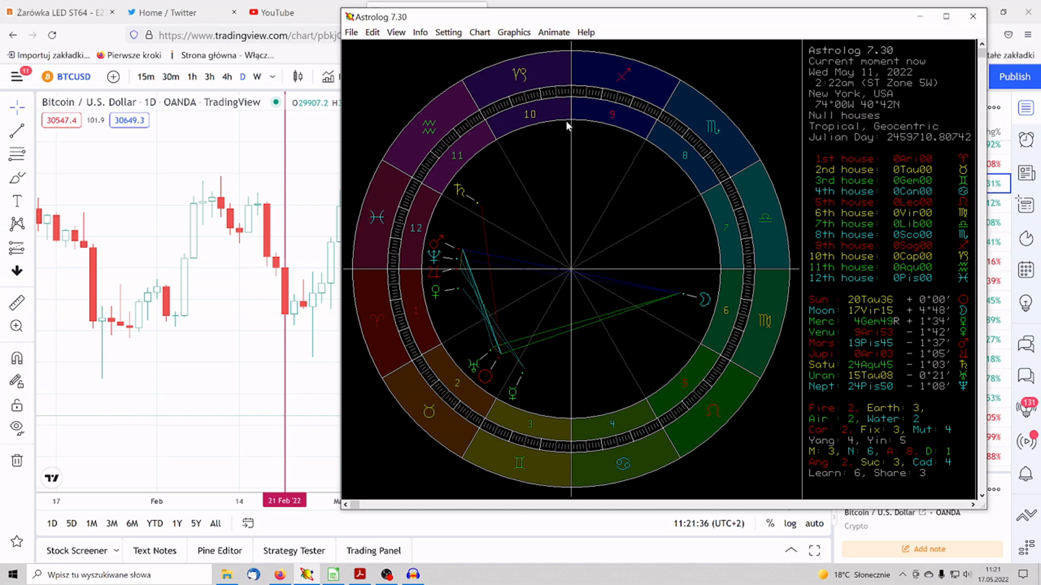
pyautogui.moveTo(461, 391)
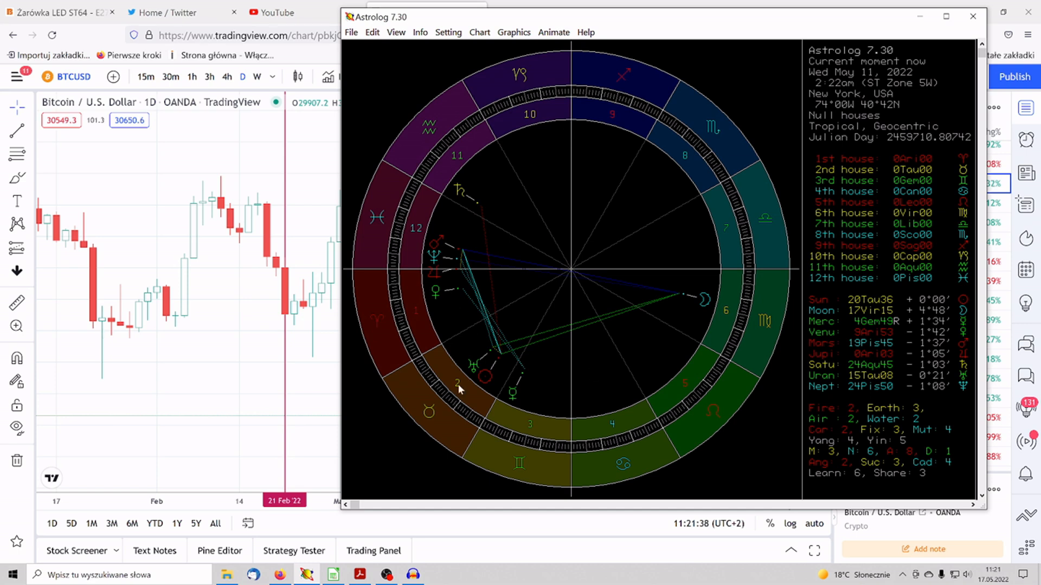
pyautogui.moveTo(566, 304)
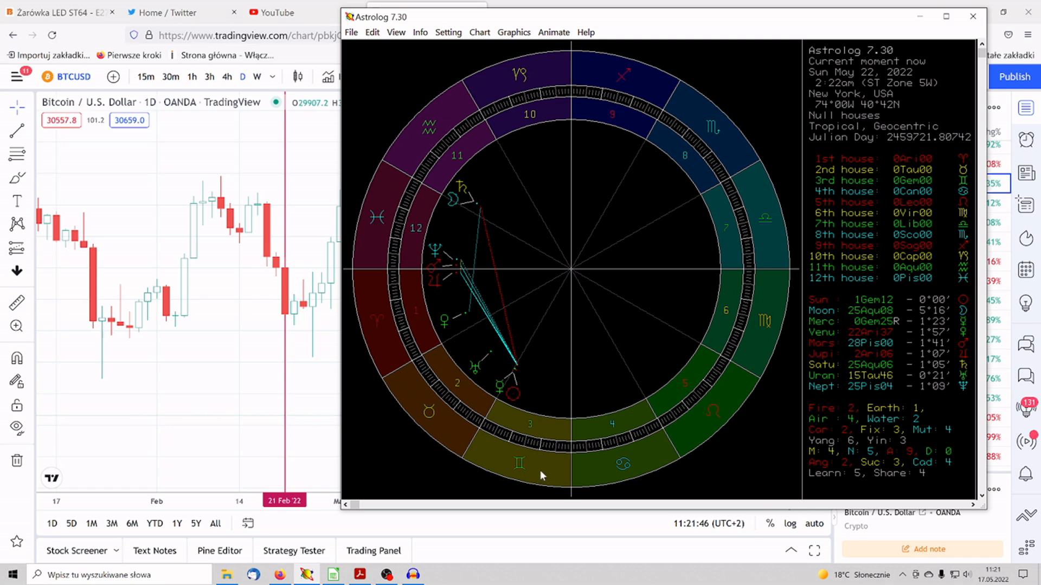
pyautogui.moveTo(545, 412)
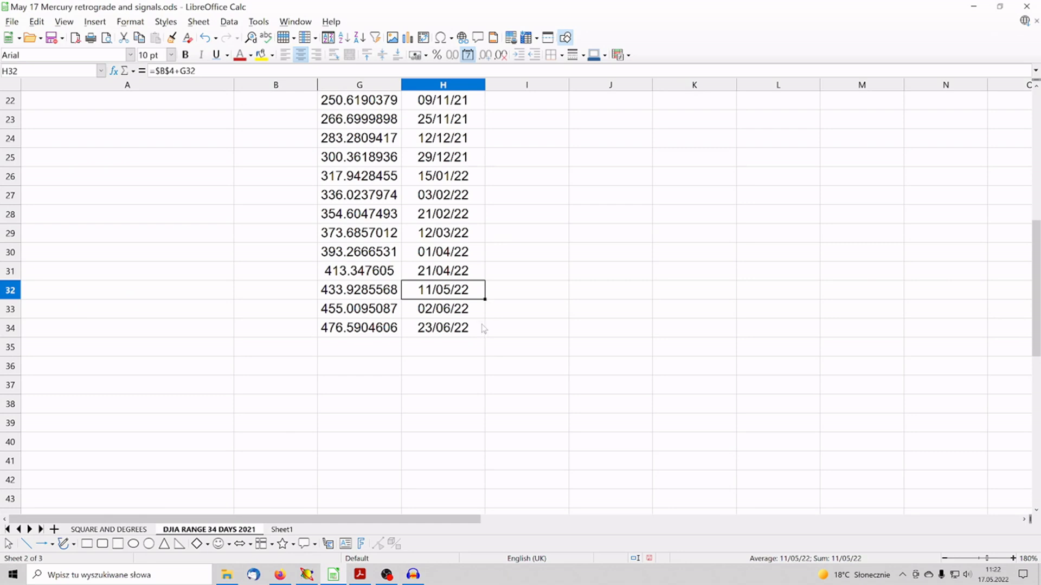
# Step: Scroll up and down the DJIA sheet to review the column H reversal dates
pyautogui.scroll(3)
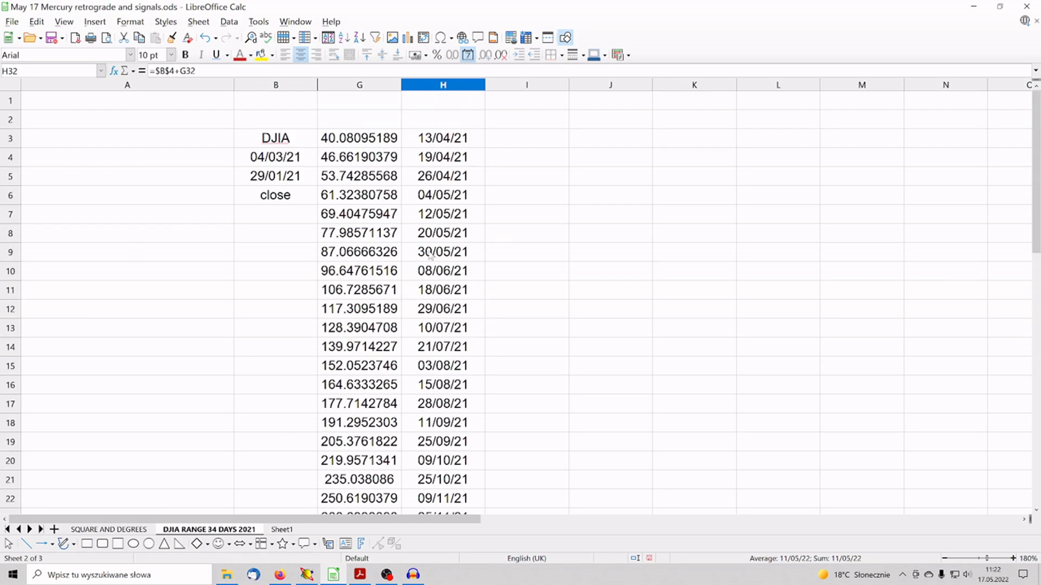
pyautogui.scroll(-3)
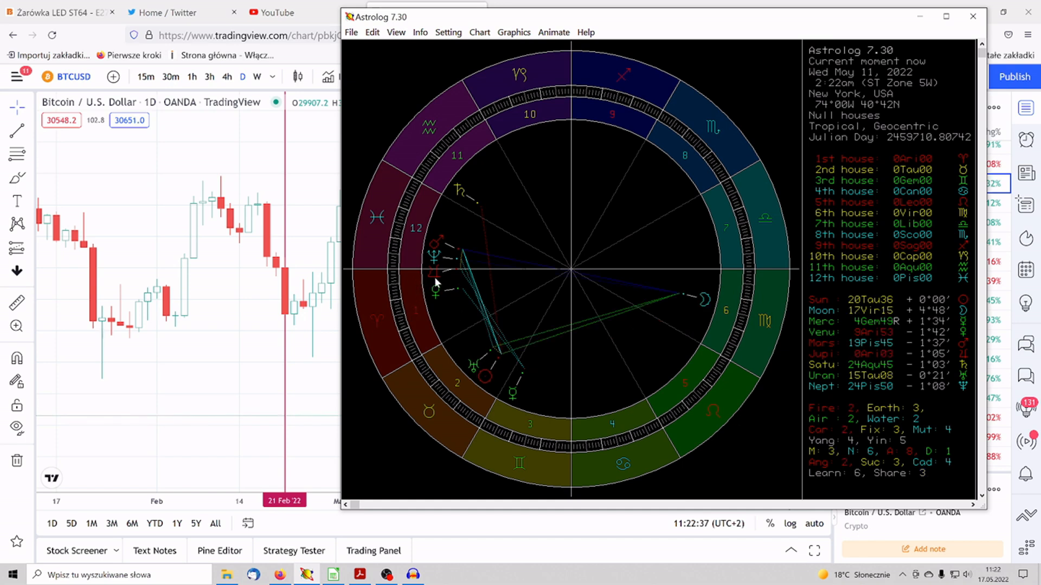
pyautogui.moveTo(449, 295)
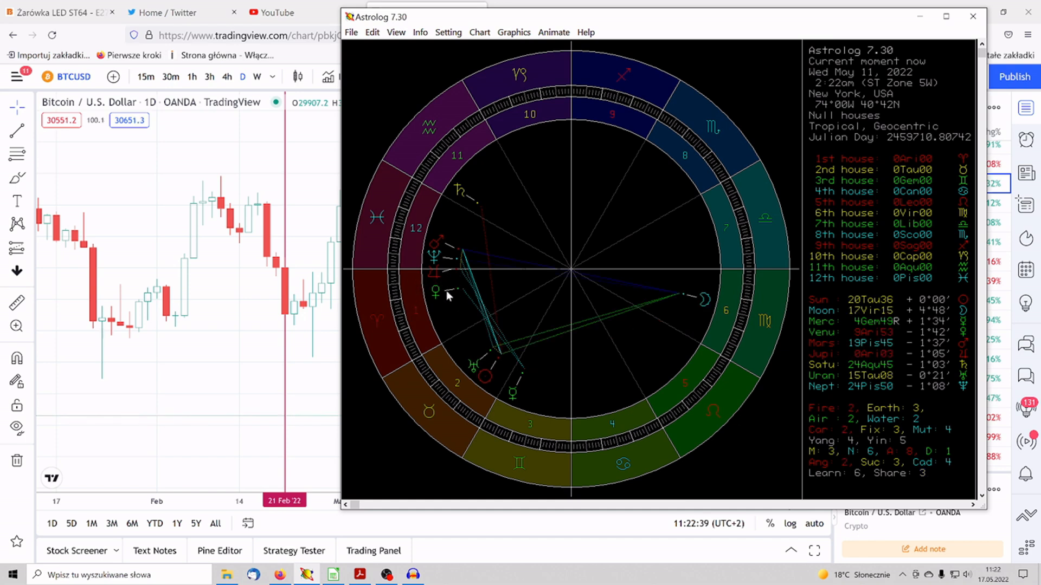
pyautogui.moveTo(475, 330)
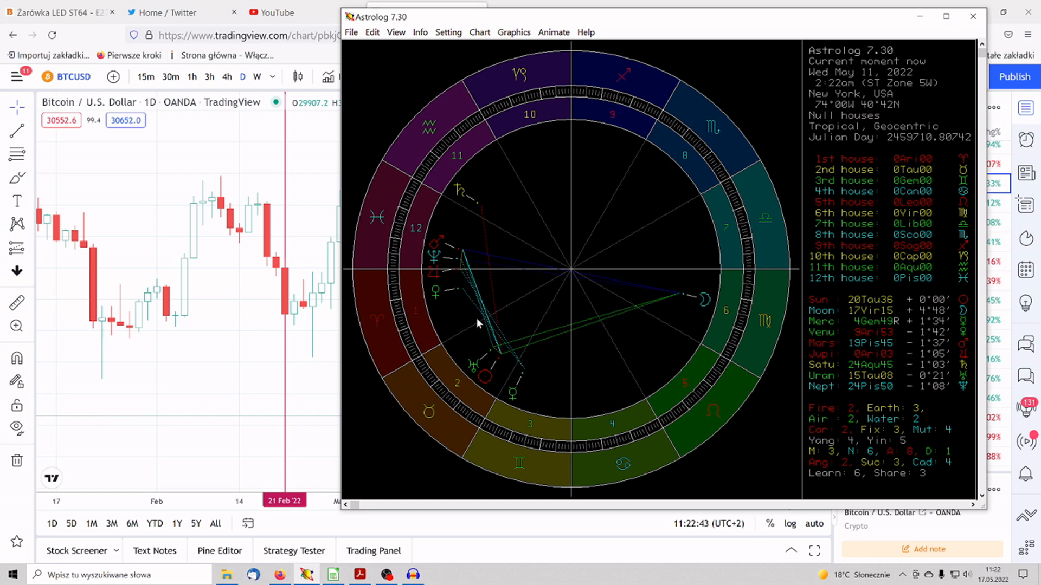
pyautogui.moveTo(890, 317)
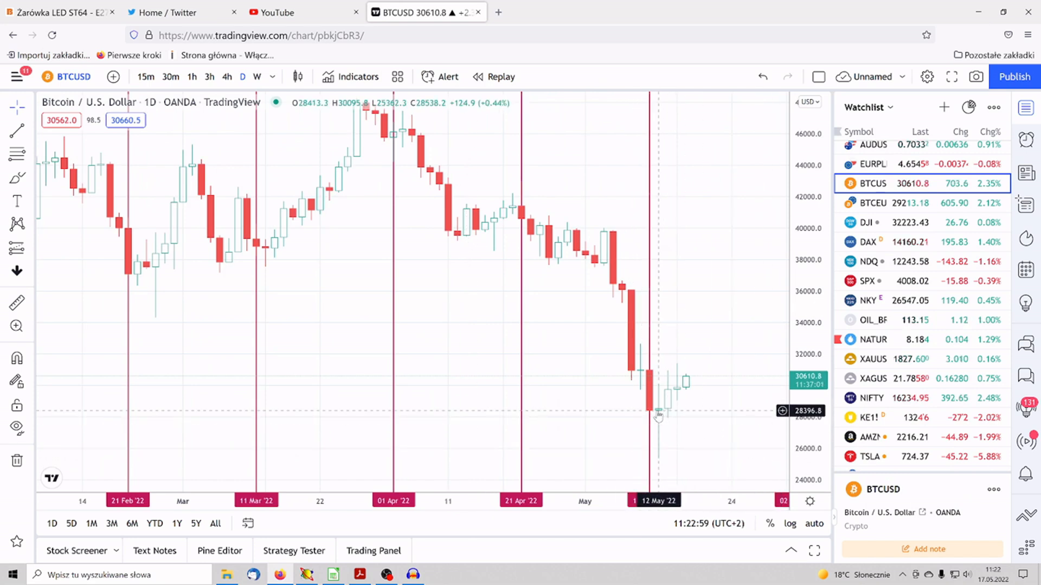
pyautogui.moveTo(677, 81)
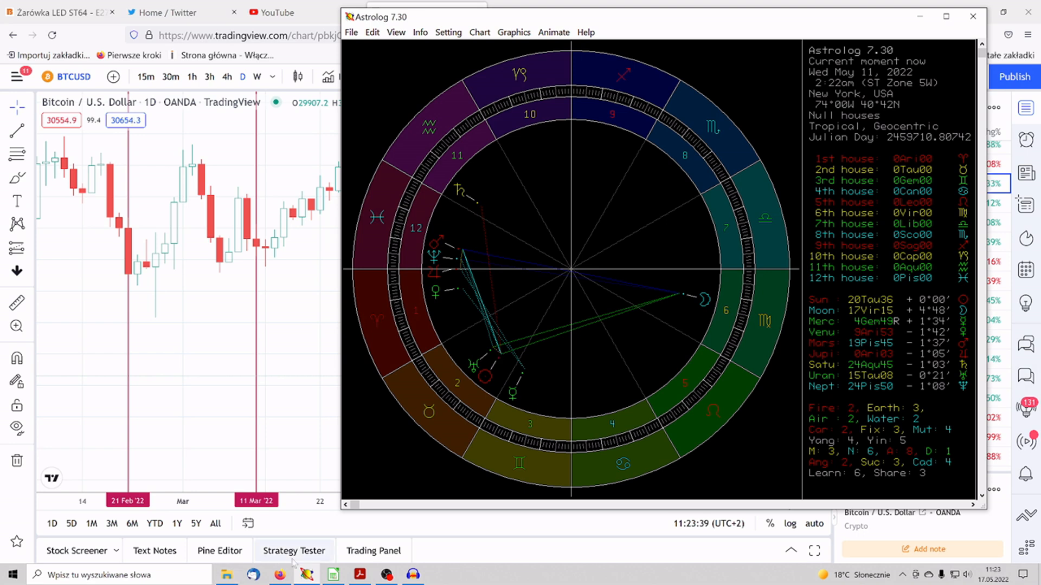
# Step: Glance at the reversal dates in Calc, then return to the Astrolog chart window
pyautogui.click(332, 575)
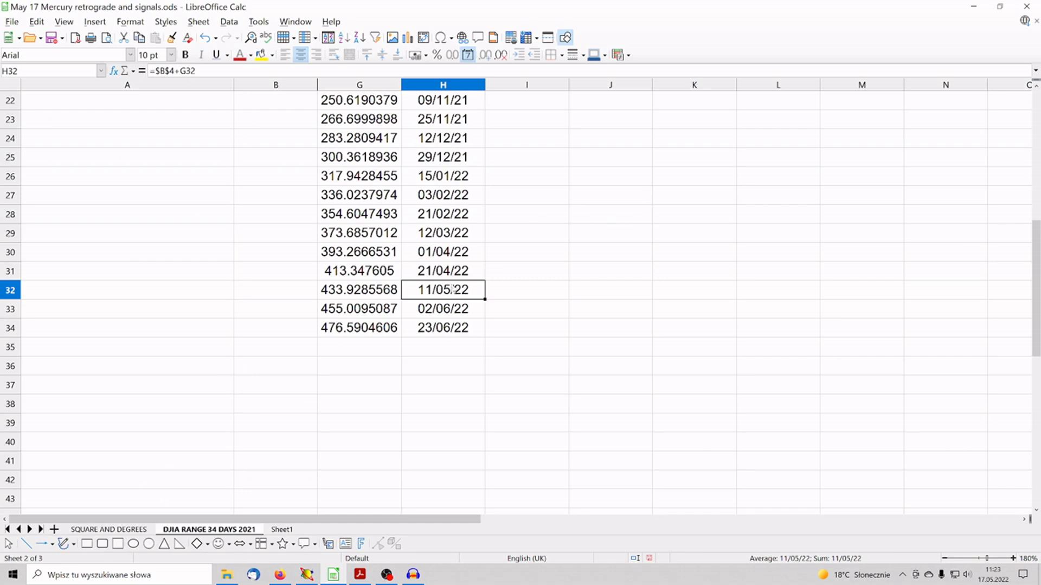
pyautogui.click(443, 307)
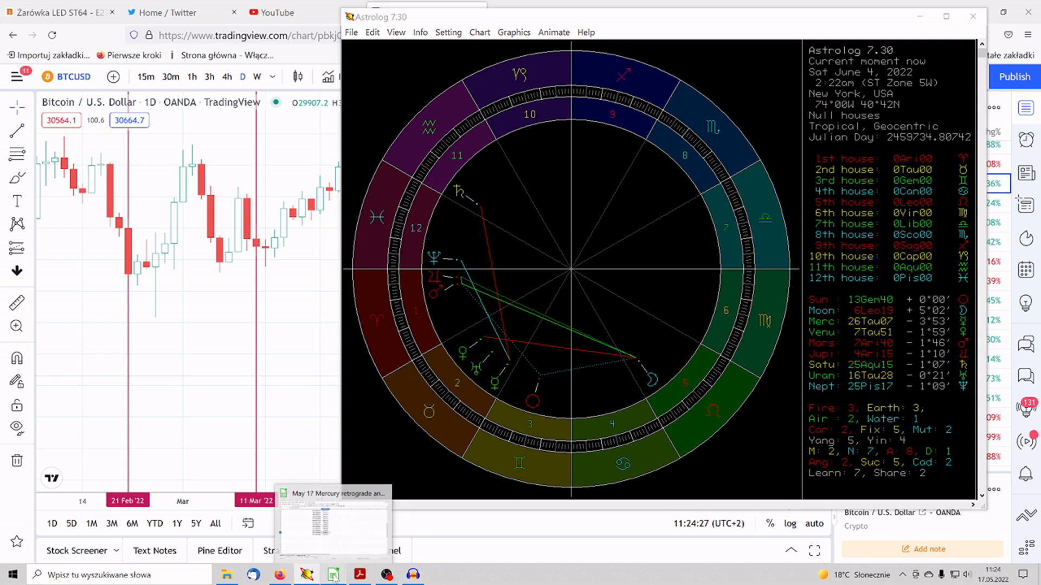
# Step: Bring the Calc DJIA sheet forward to read the 02/06/22 date in H33
pyautogui.click(333, 575)
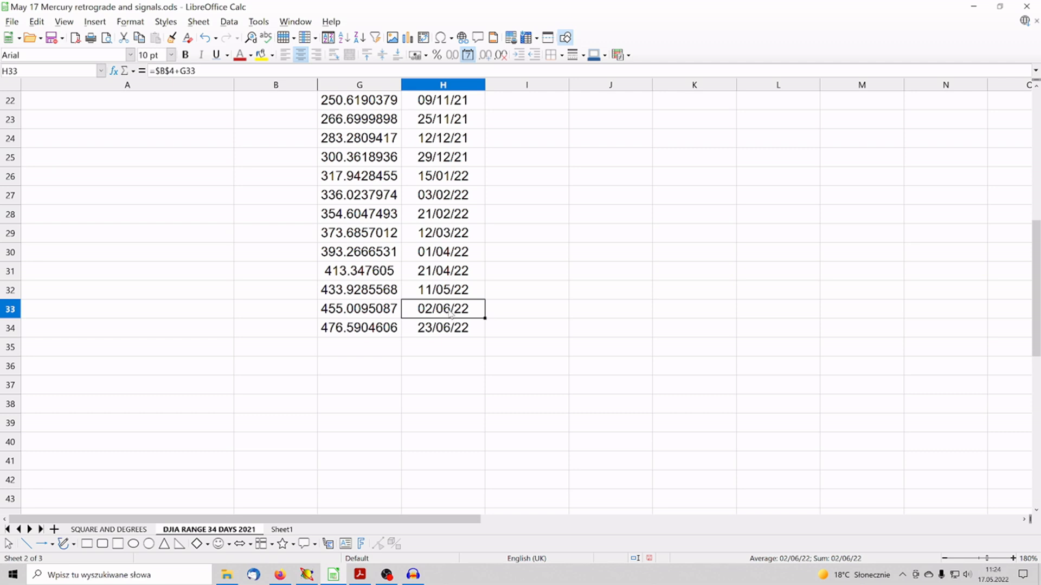
pyautogui.moveTo(471, 315)
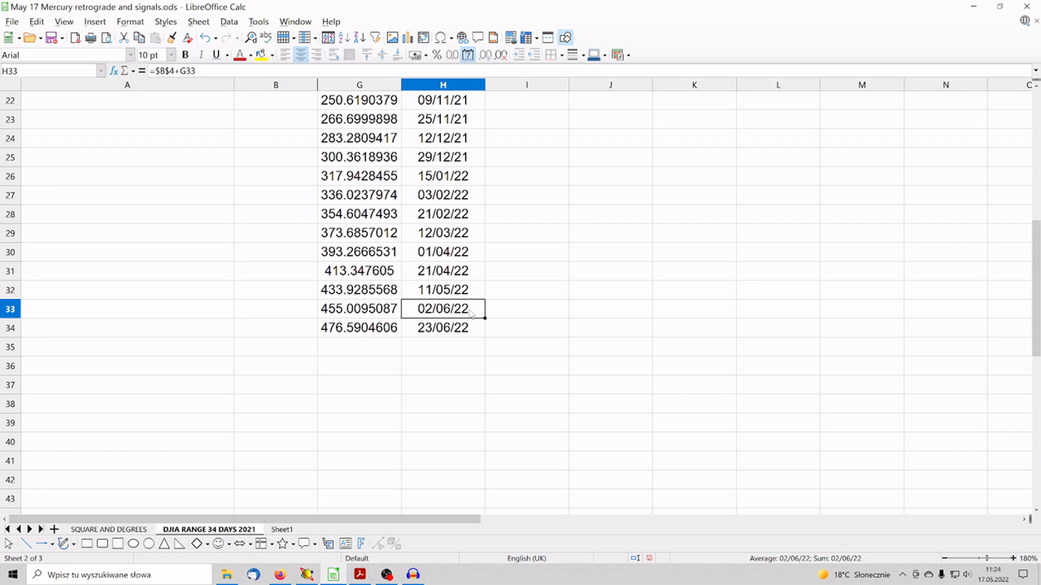
pyautogui.moveTo(471, 314)
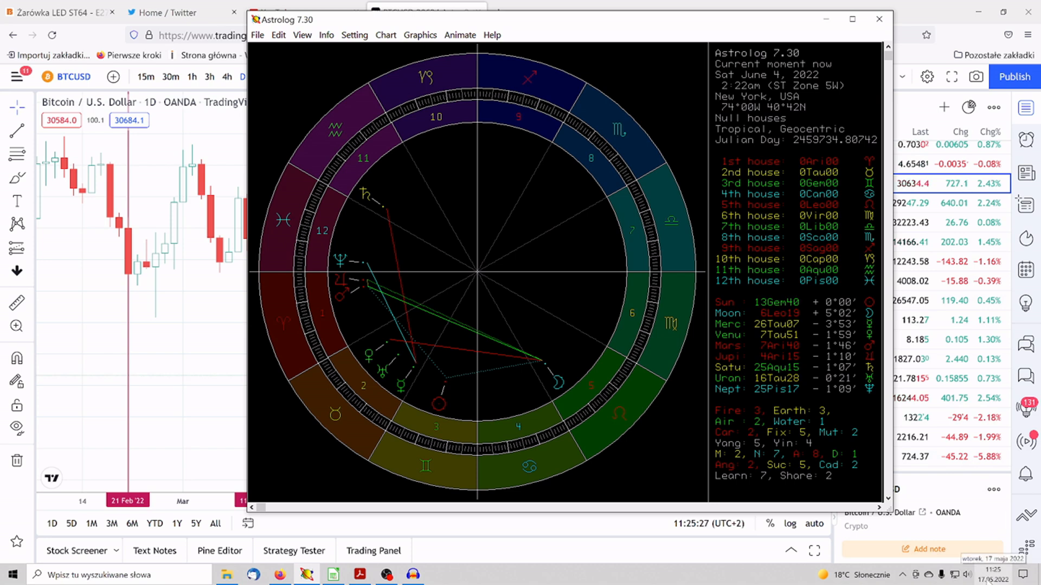
pyautogui.moveTo(664, 452)
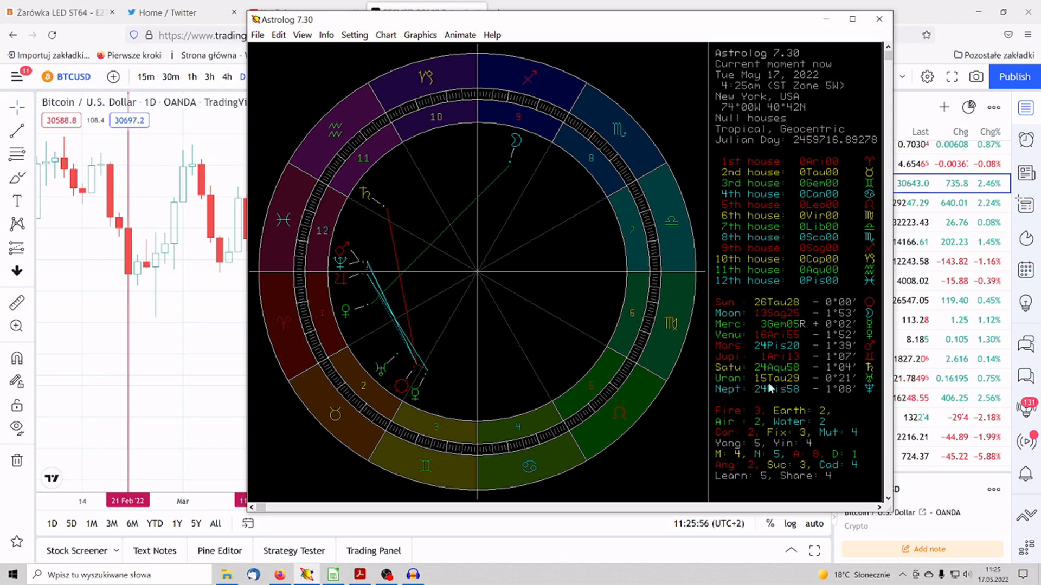
pyautogui.moveTo(342, 248)
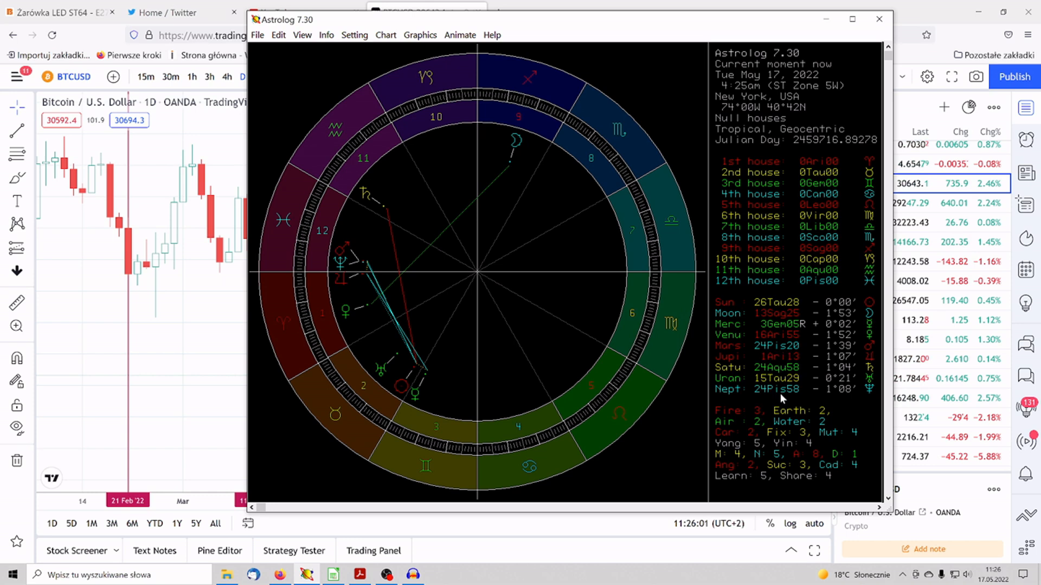
pyautogui.moveTo(780, 396)
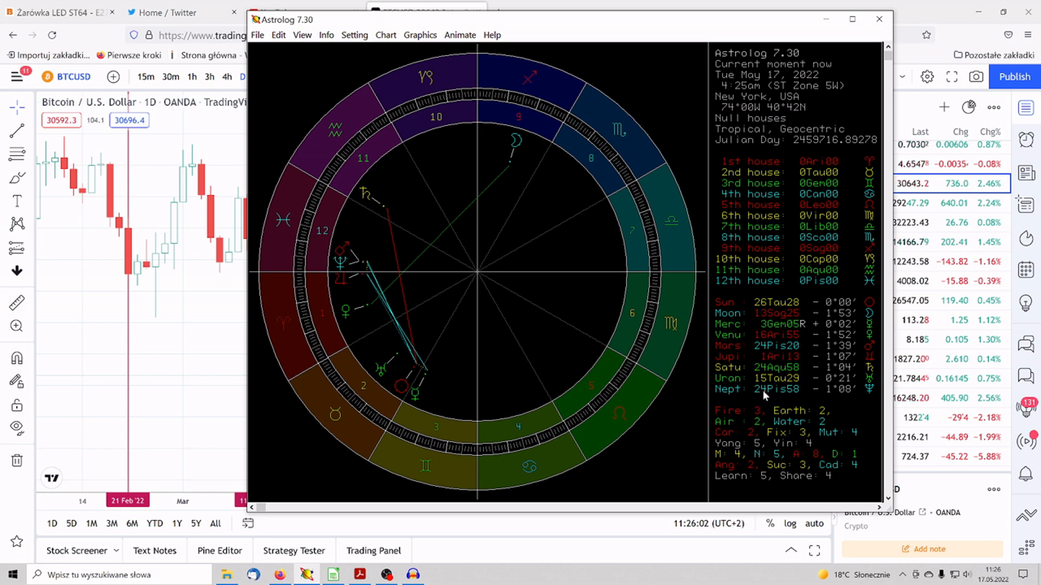
pyautogui.moveTo(747, 355)
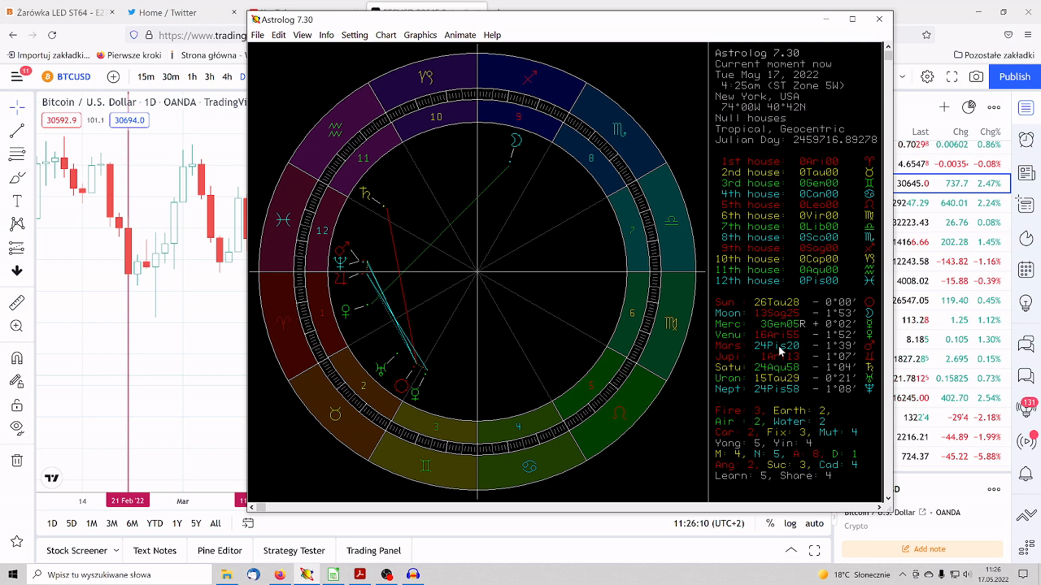
pyautogui.moveTo(782, 352)
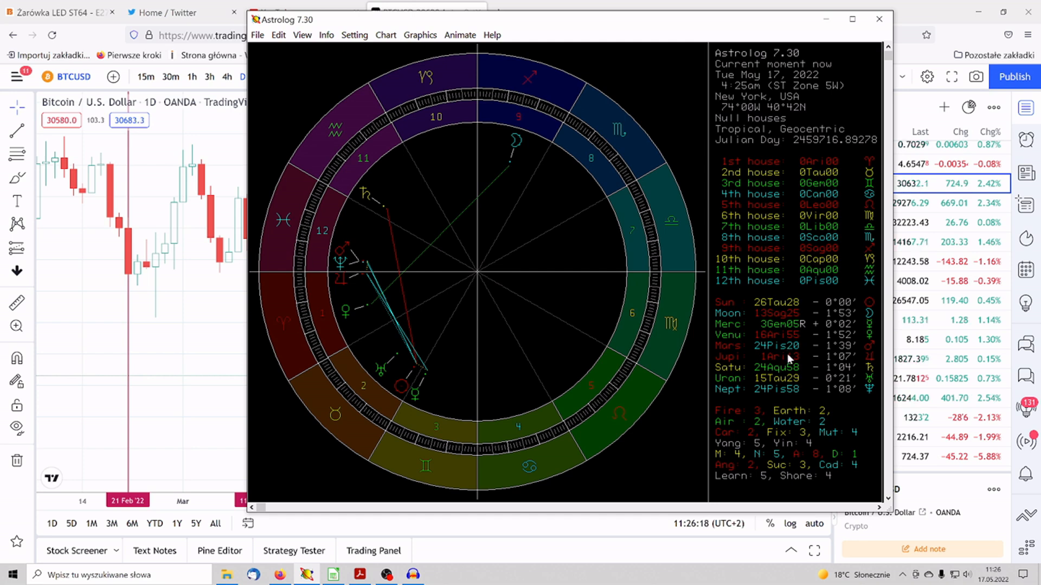
pyautogui.moveTo(634, 312)
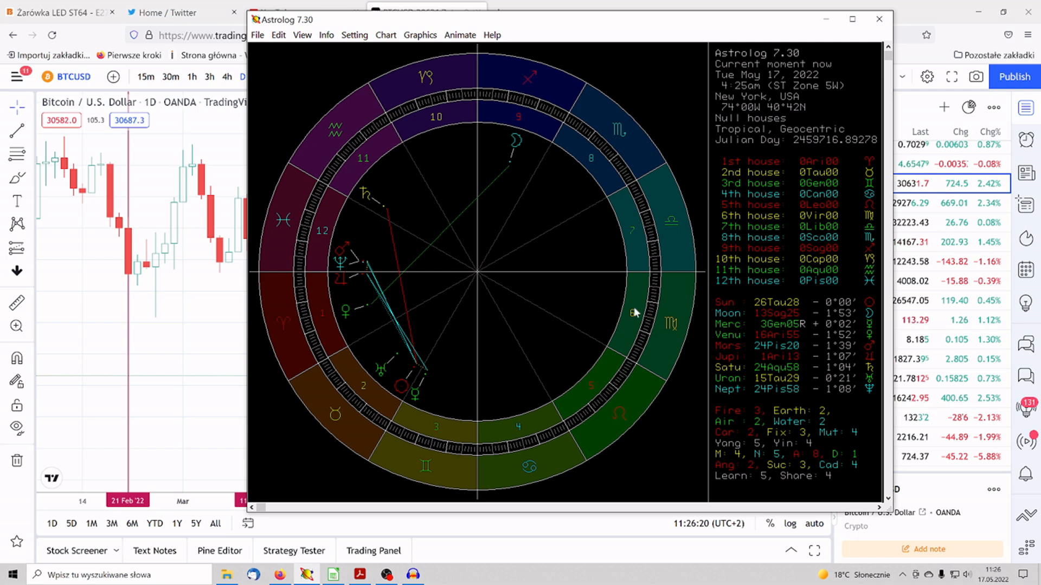
pyautogui.moveTo(864, 375)
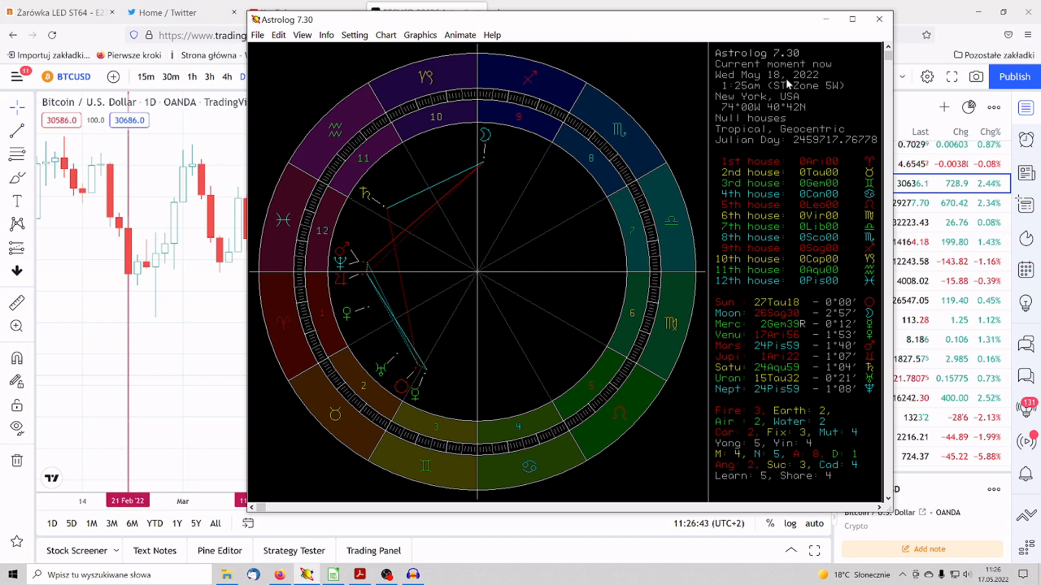
pyautogui.moveTo(748, 119)
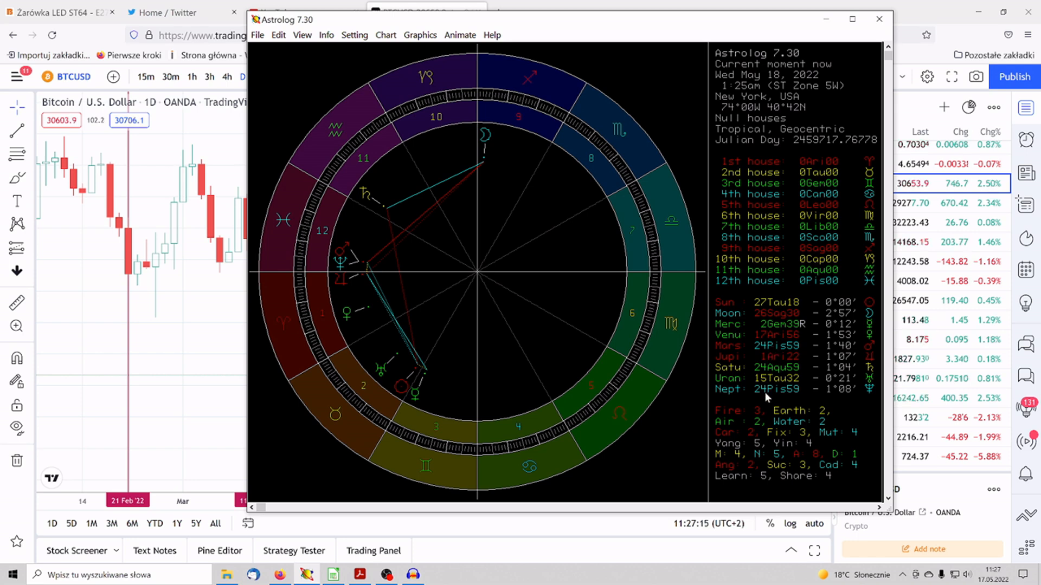
pyautogui.moveTo(749, 382)
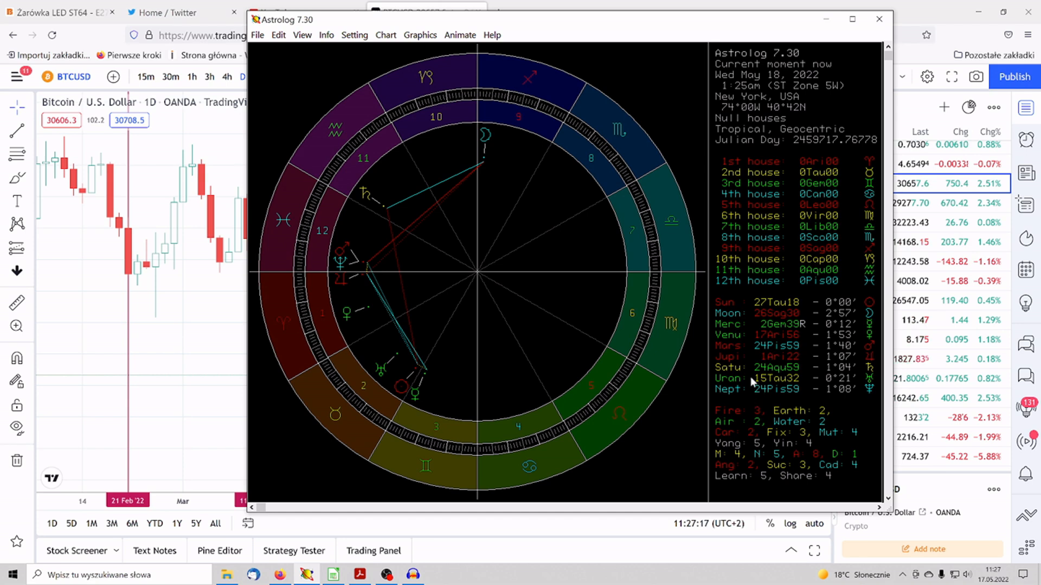
pyautogui.moveTo(763, 381)
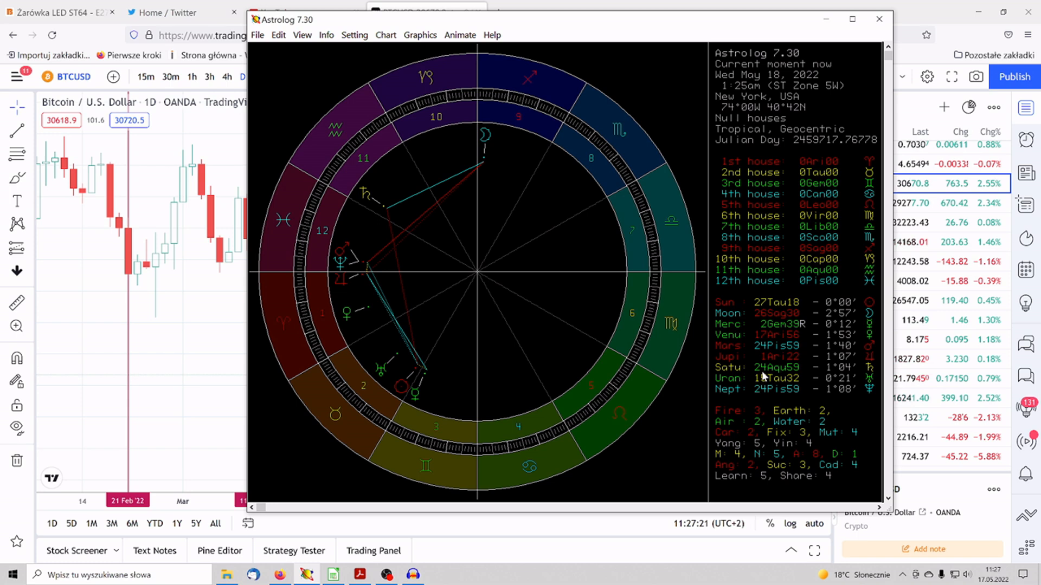
pyautogui.moveTo(793, 373)
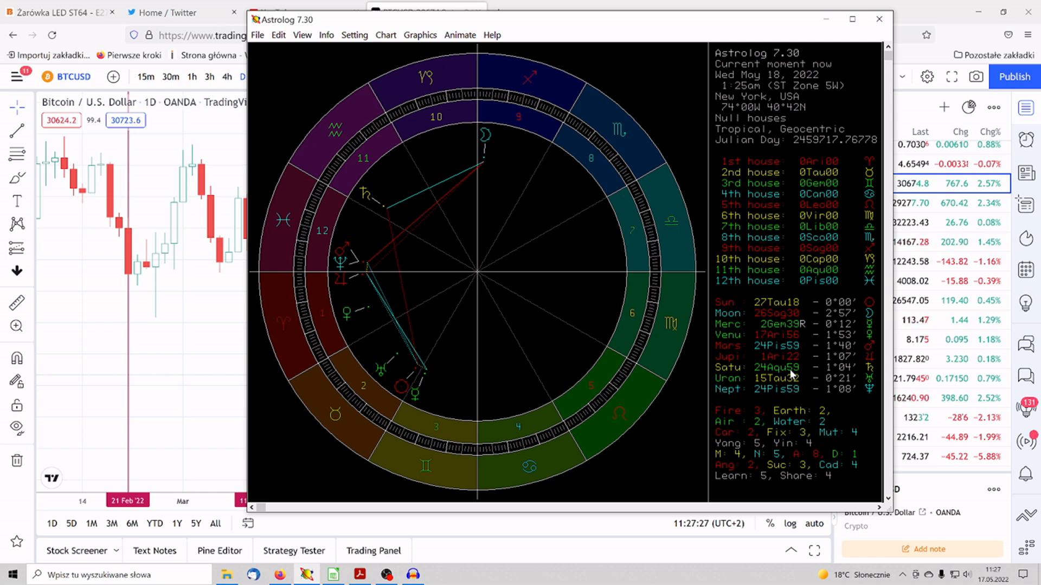
pyautogui.moveTo(357, 252)
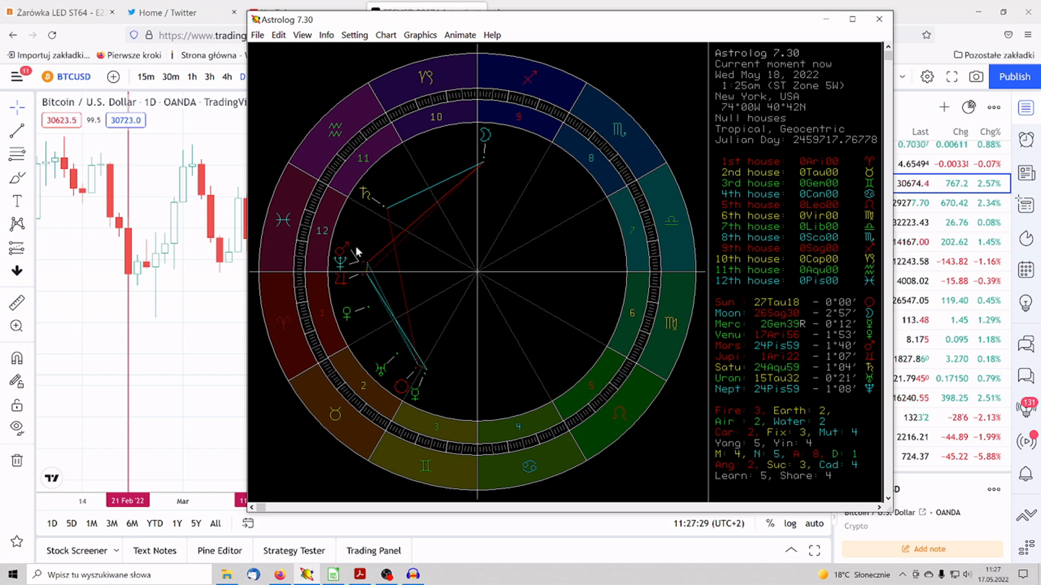
pyautogui.moveTo(385, 211)
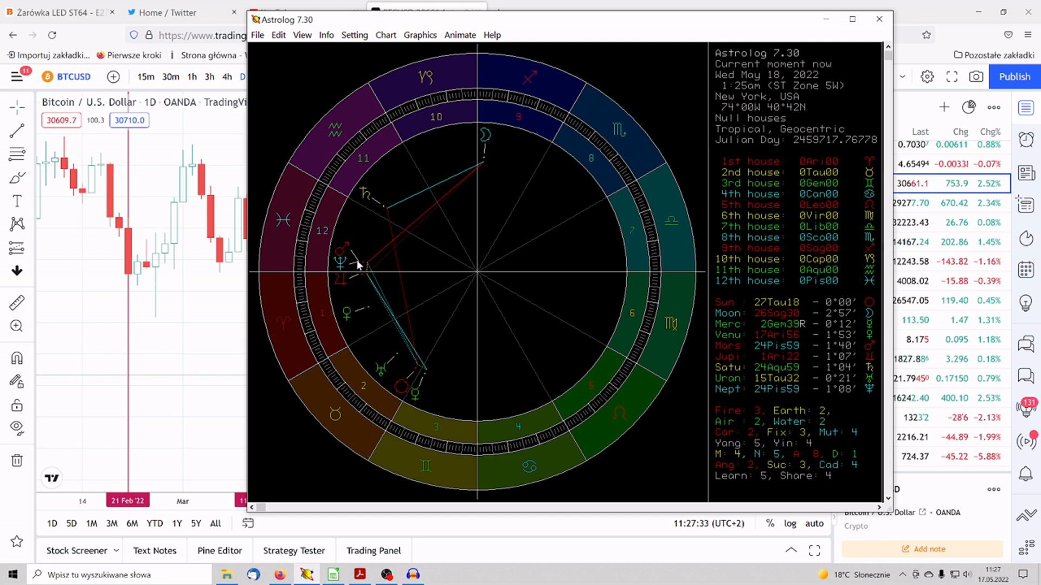
pyautogui.moveTo(384, 207)
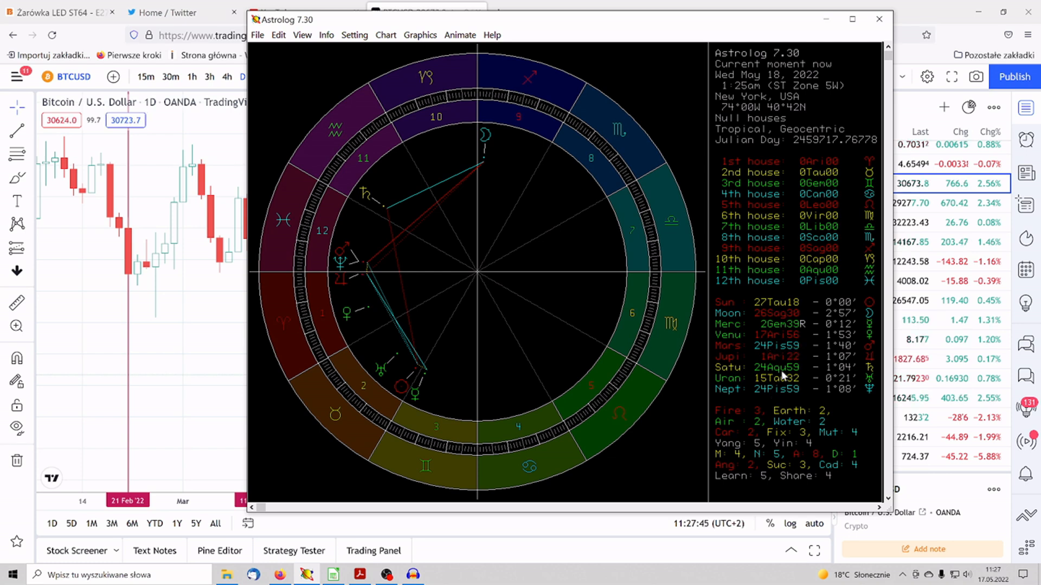
pyautogui.moveTo(796, 369)
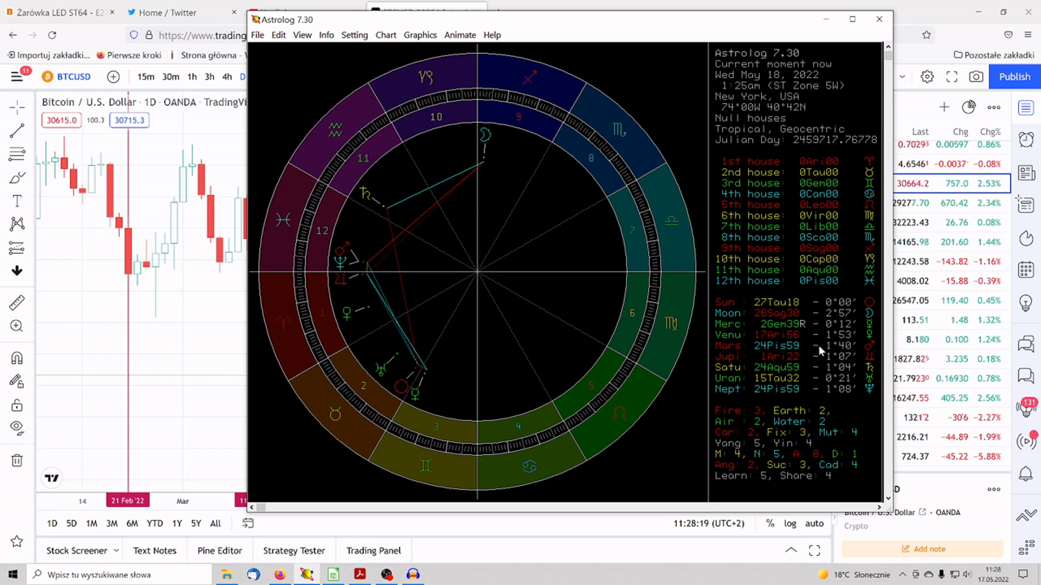
pyautogui.moveTo(777, 281)
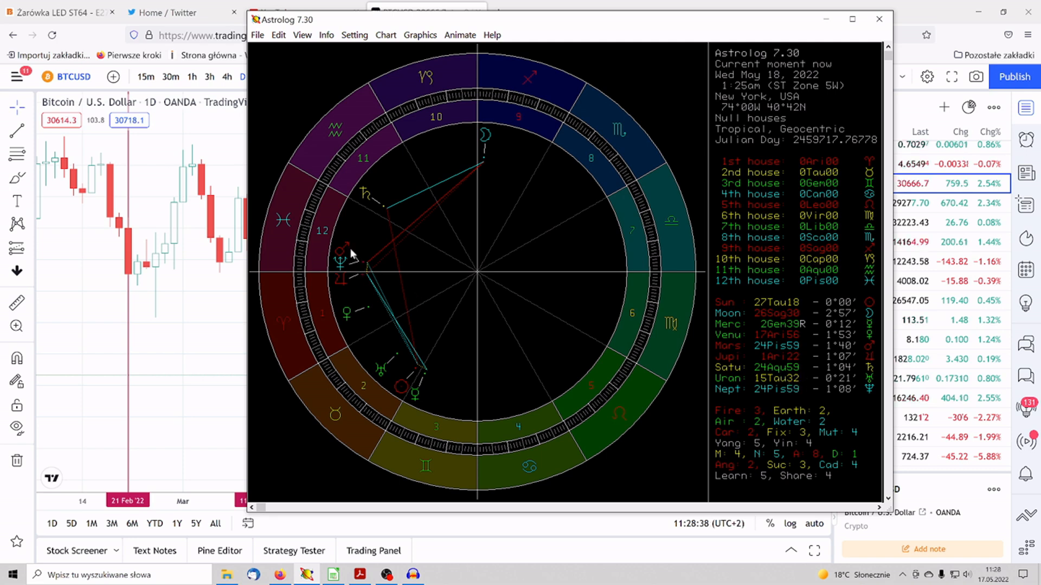
pyautogui.moveTo(387, 211)
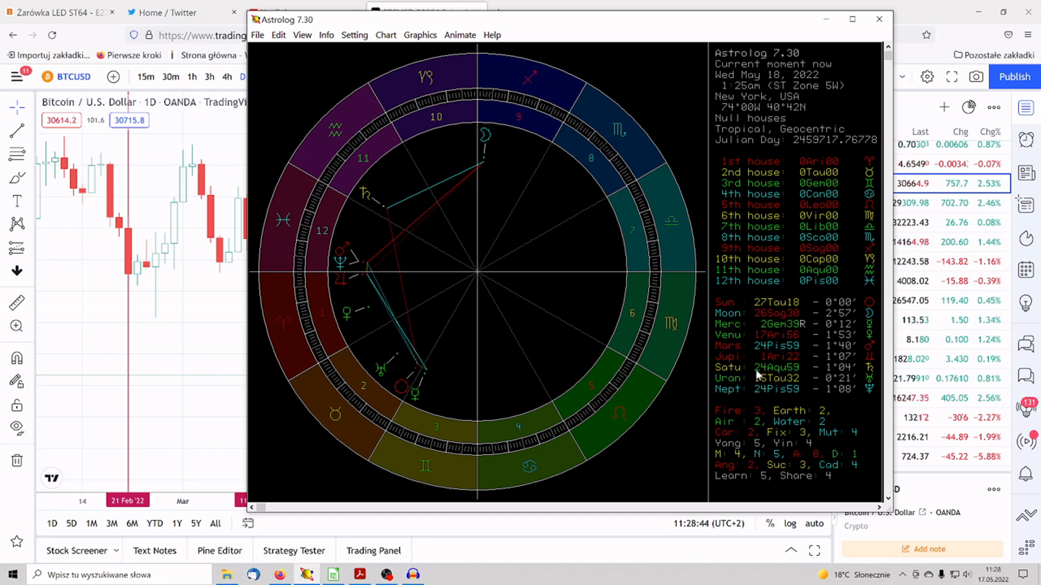
pyautogui.moveTo(378, 210)
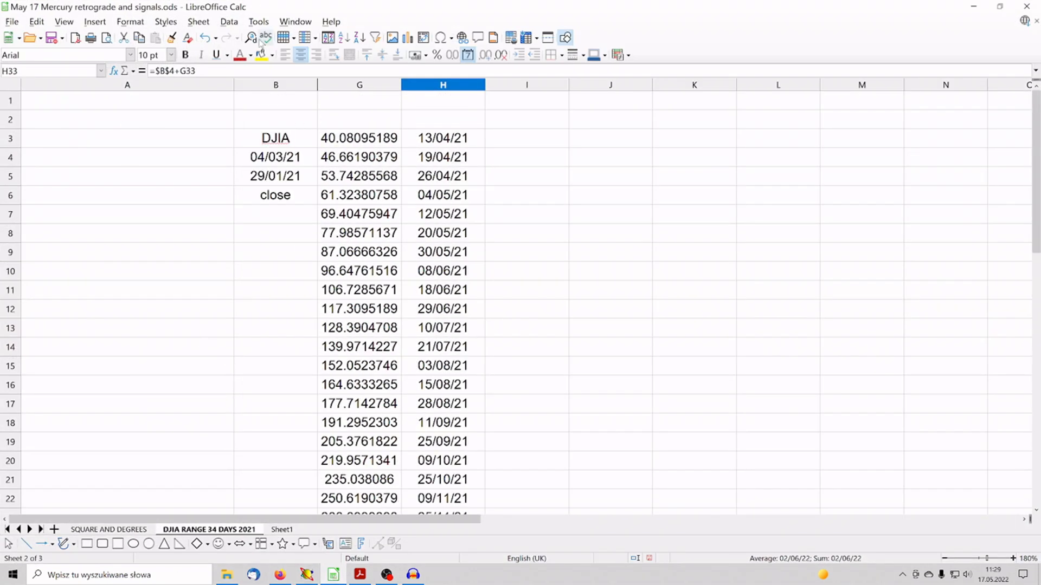
# Step: Check dates 29/01/21 (B5) and 04/03/21 (B4), show SQUARE AND DEGREES, then raise Astrolog
pyautogui.click(274, 176)
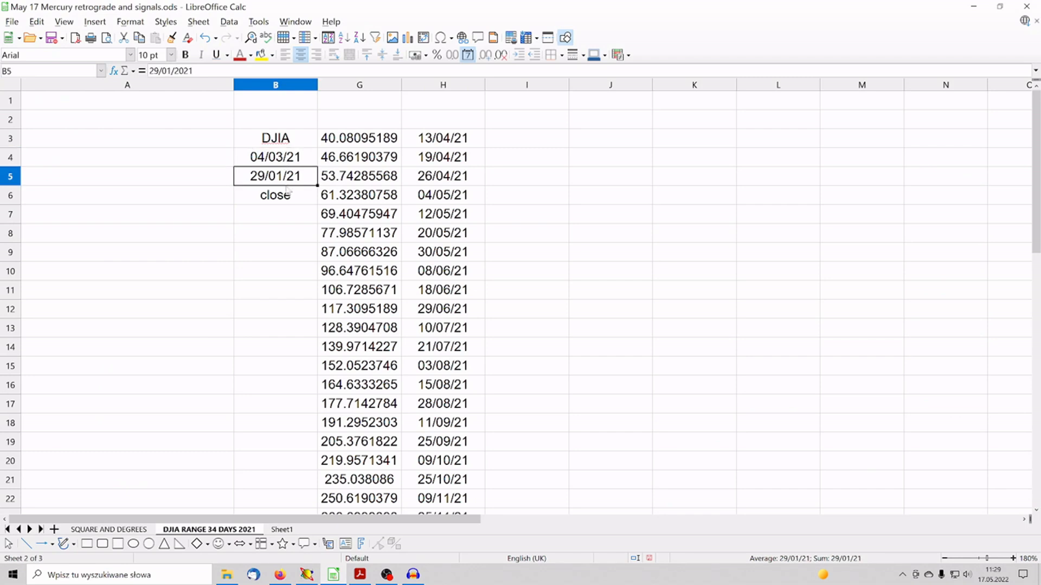
pyautogui.click(275, 157)
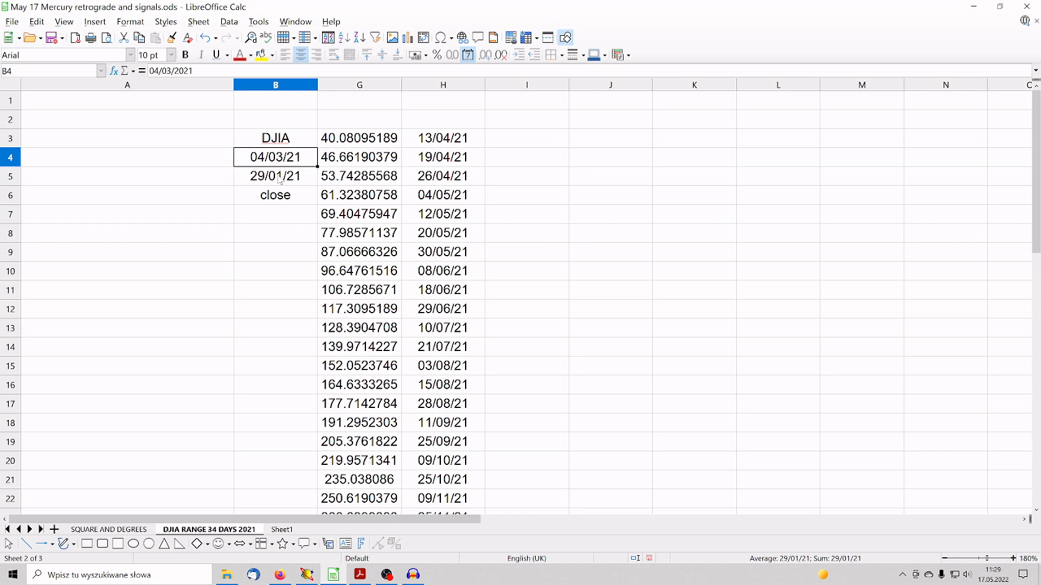
pyautogui.click(275, 176)
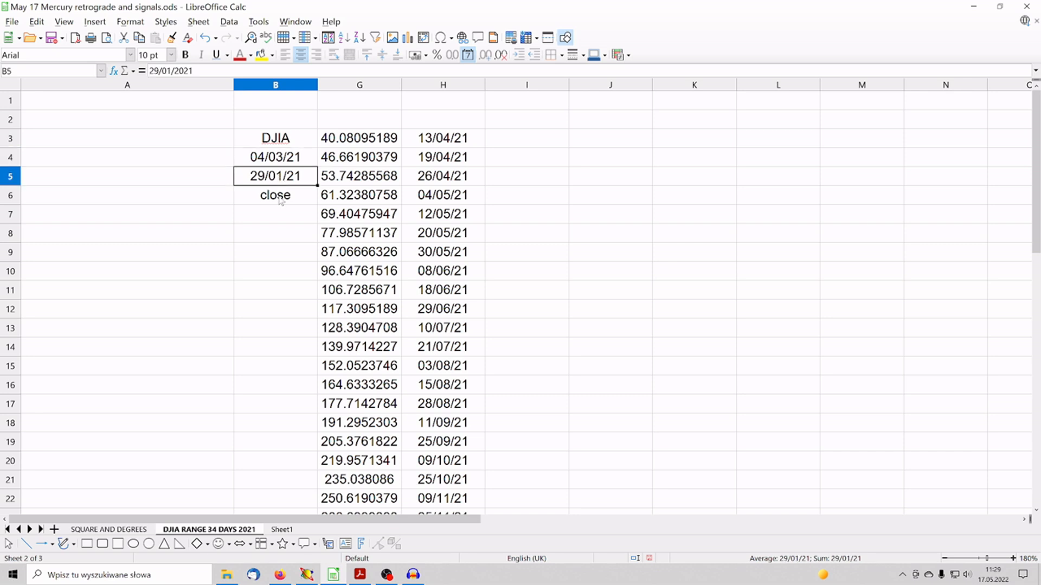
pyautogui.moveTo(103, 461)
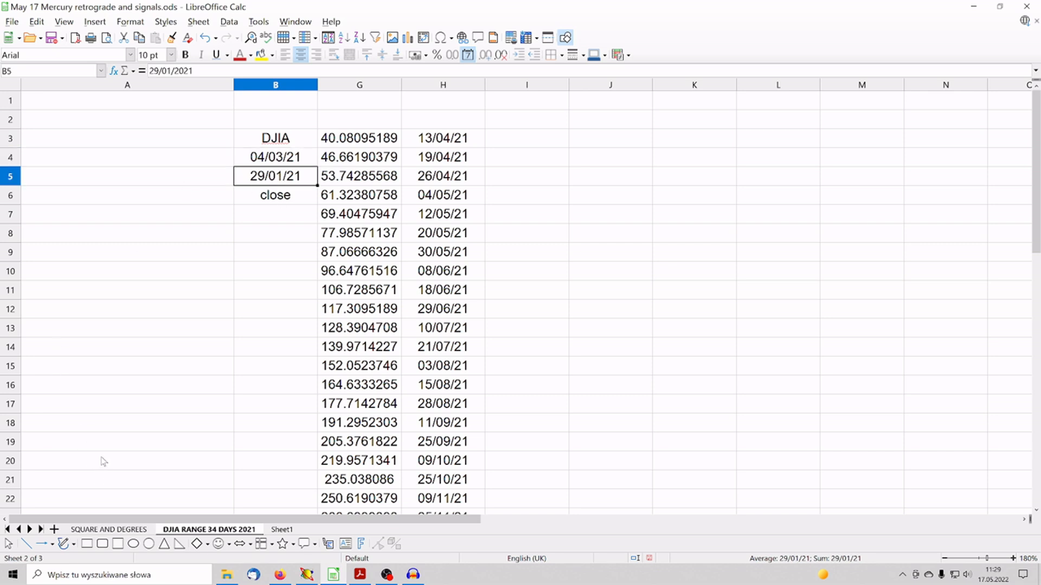
pyautogui.click(108, 529)
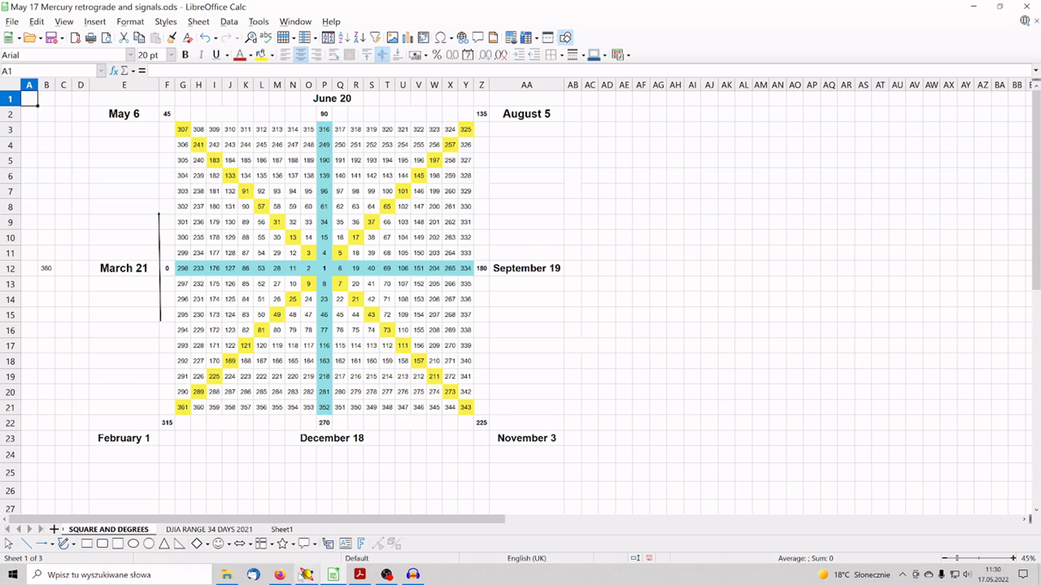
pyautogui.click(306, 575)
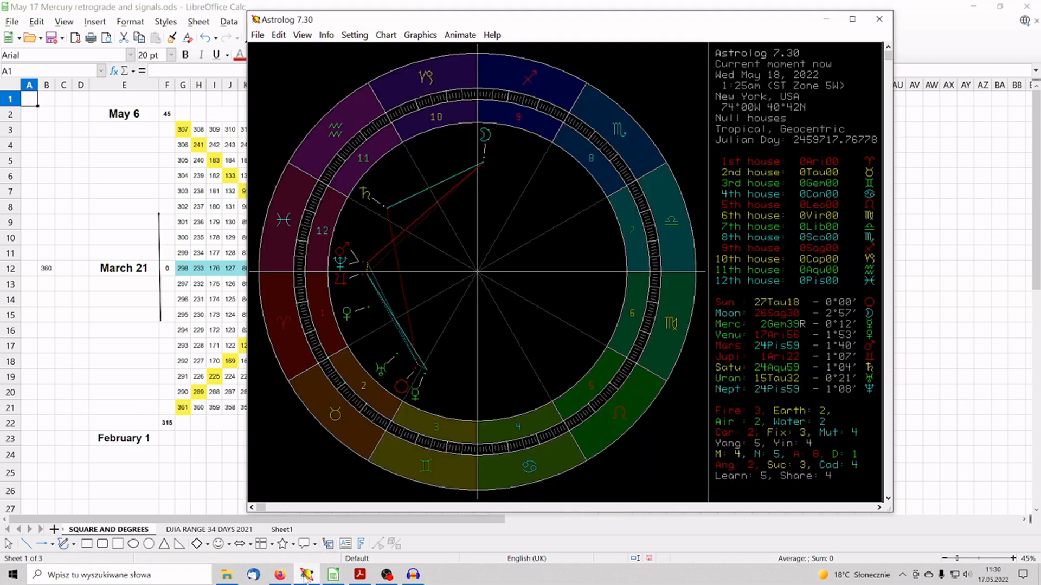